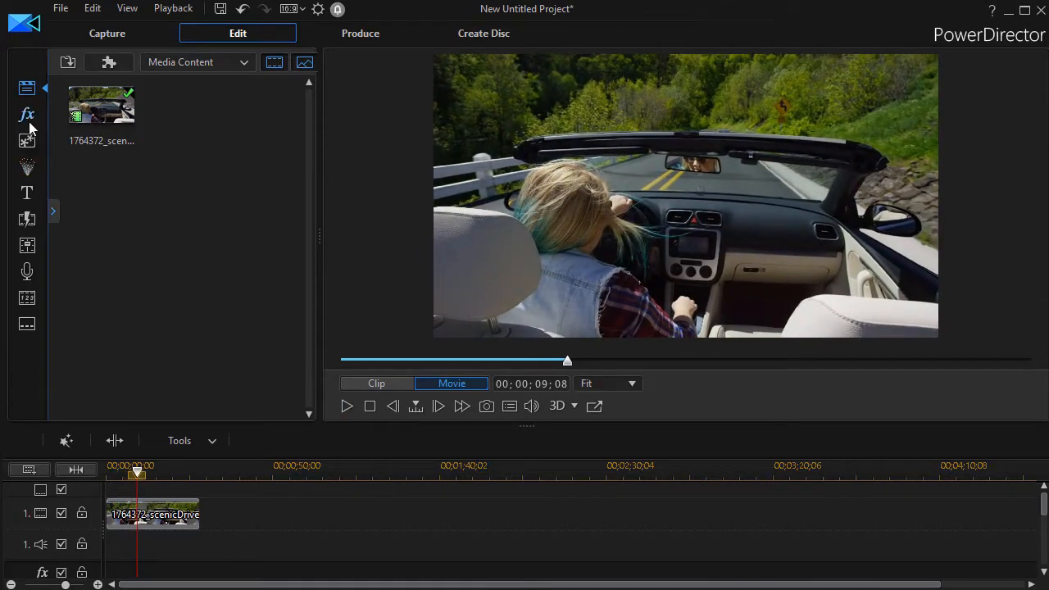
{"action": "mouse_move", "coordinate": [26, 115]}
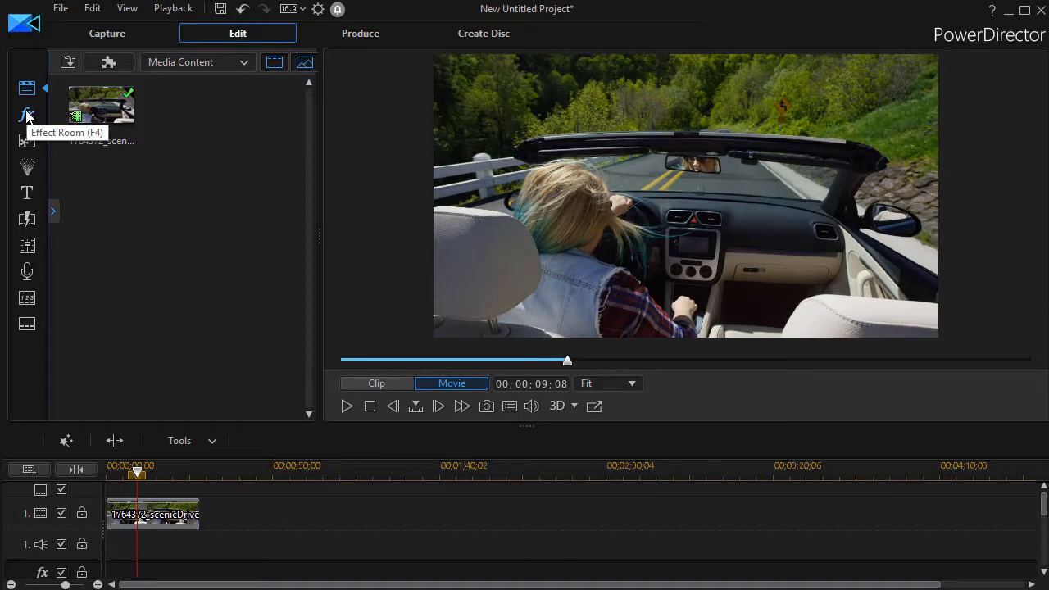
Show the Effect Room library of video effects from the left sidebar.
{"action": "left_click", "coordinate": [26, 115]}
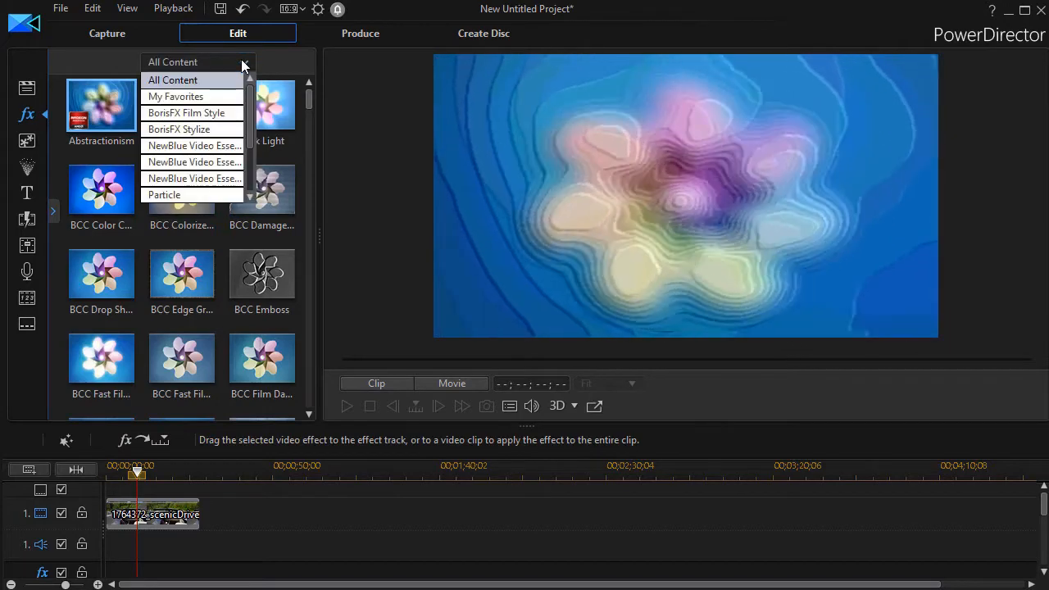
Place the Rain effect from My Favorites on the effect track, preview it, and select it.
{"action": "left_click", "coordinate": [176, 95]}
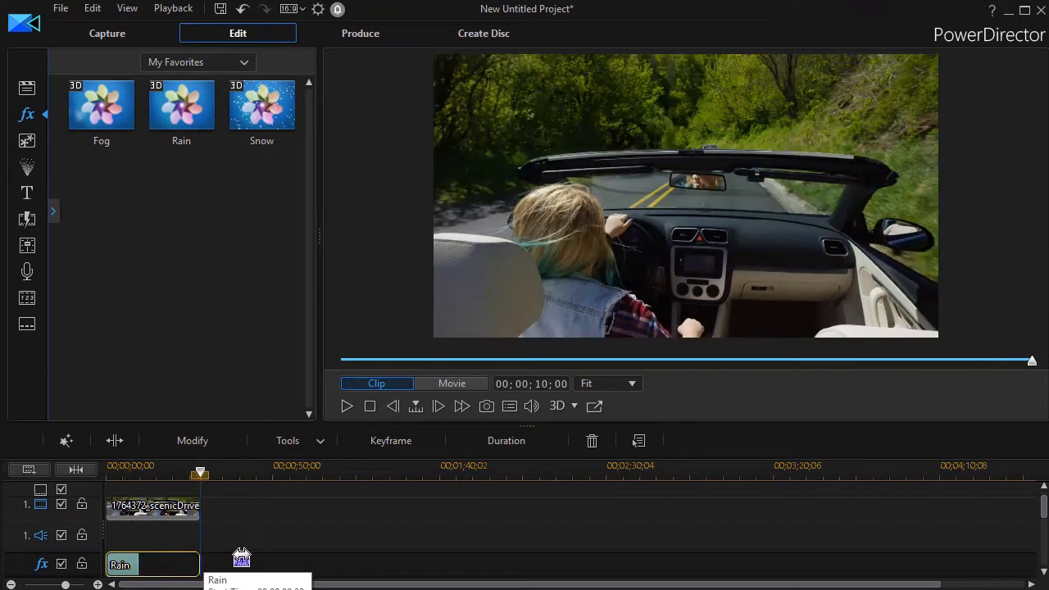
{"action": "left_click", "coordinate": [452, 384]}
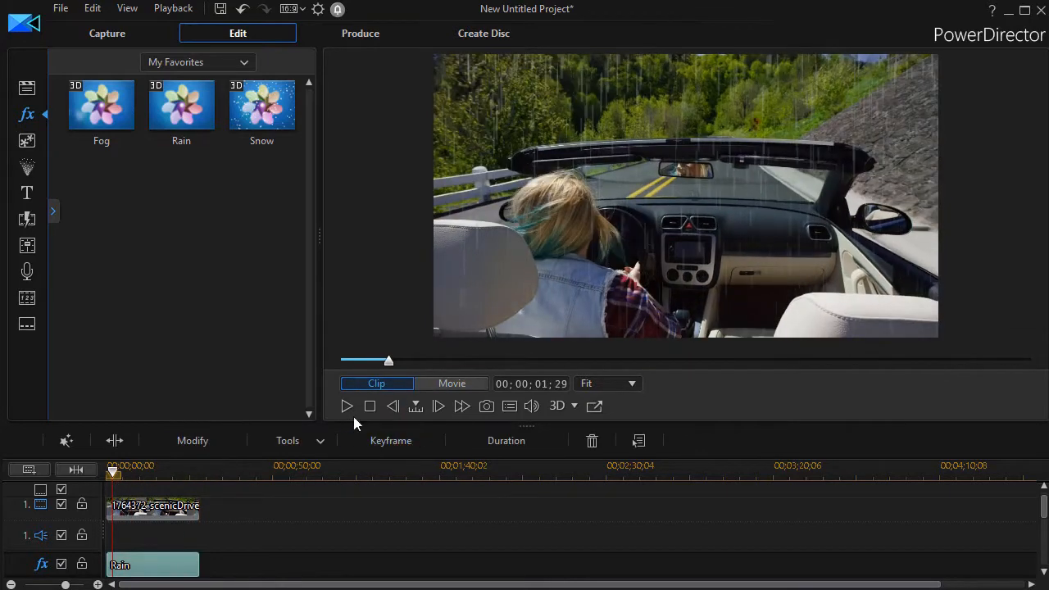
{"action": "left_click", "coordinate": [346, 407]}
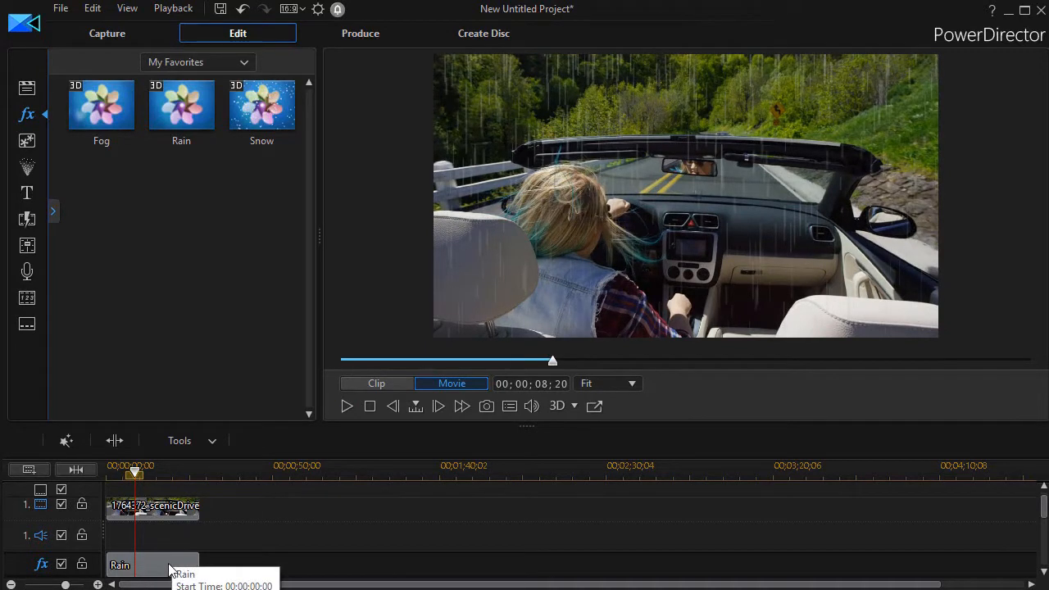
{"action": "left_click", "coordinate": [151, 565]}
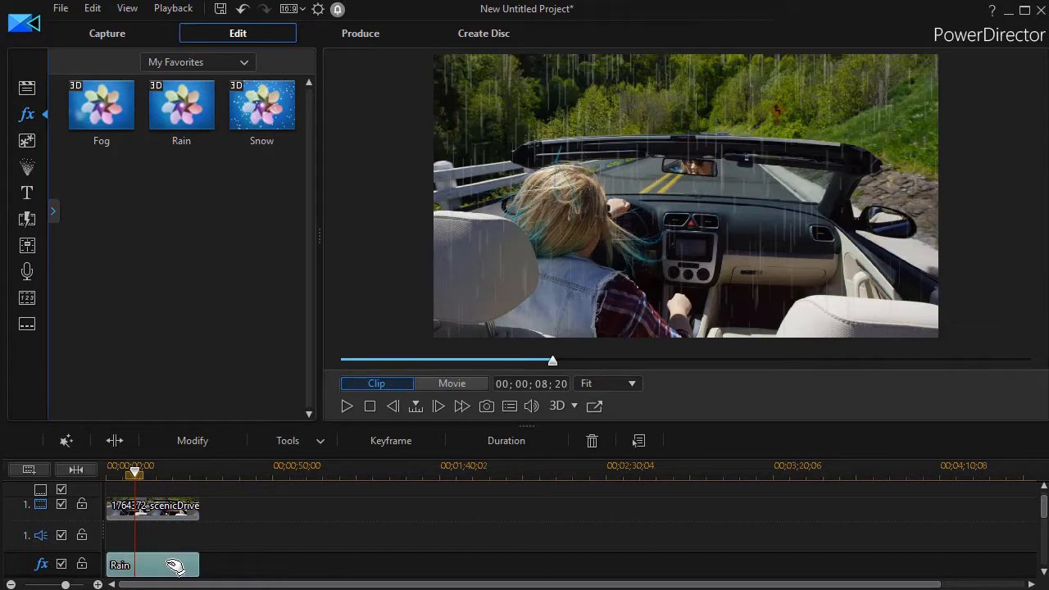
{"action": "mouse_move", "coordinate": [192, 440]}
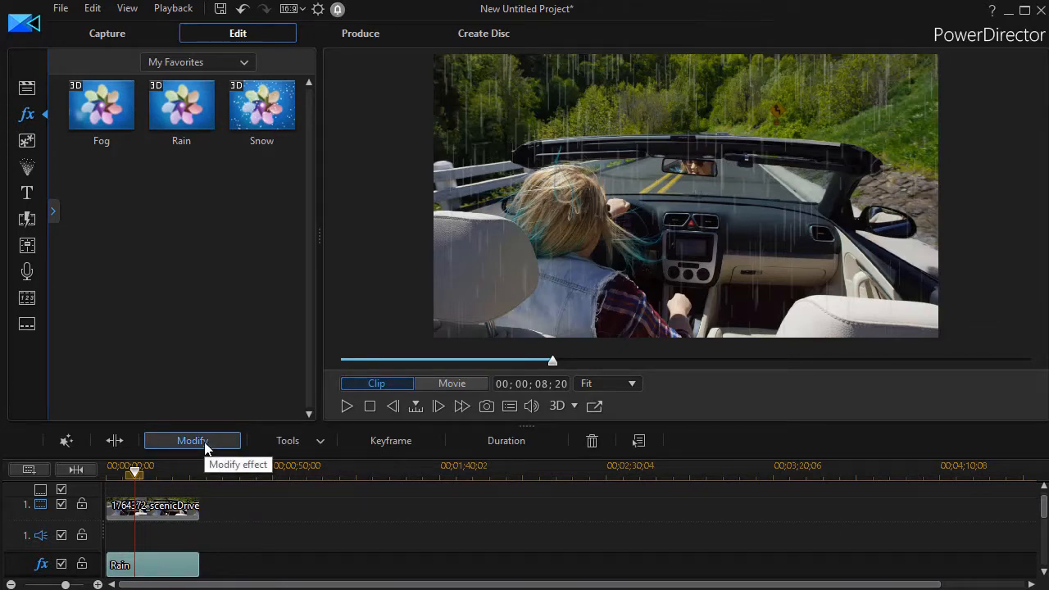
Bring up the Rain effect's Modify settings with density, 3D depth and direction controls.
{"action": "left_click", "coordinate": [191, 439]}
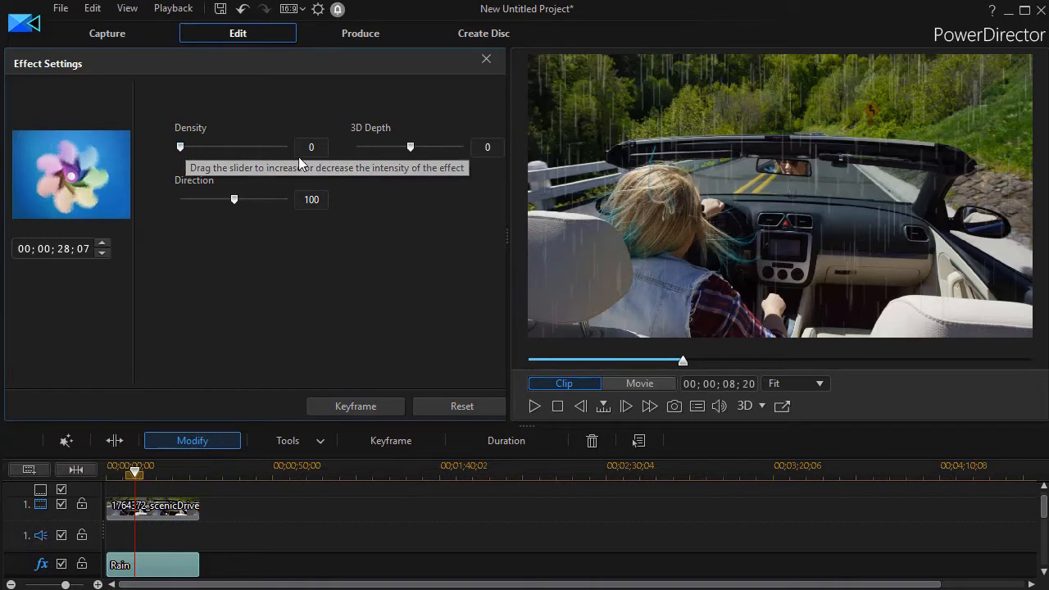
{"action": "mouse_move", "coordinate": [357, 158]}
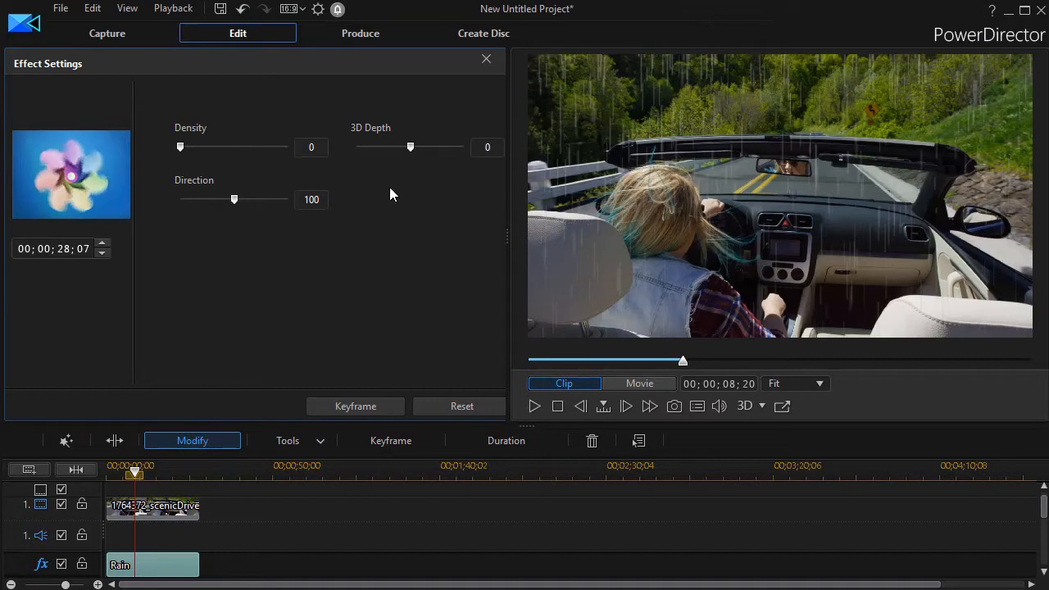
{"action": "mouse_move", "coordinate": [377, 210]}
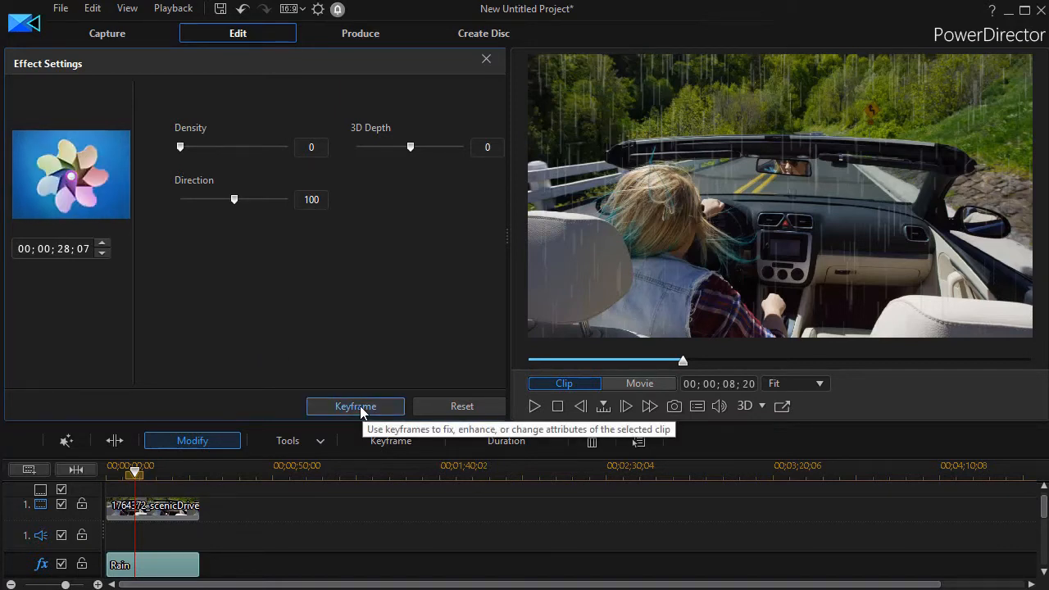
Switch the Rain effect settings into keyframe mode listing density, direction and 3D depth.
{"action": "left_click", "coordinate": [354, 406]}
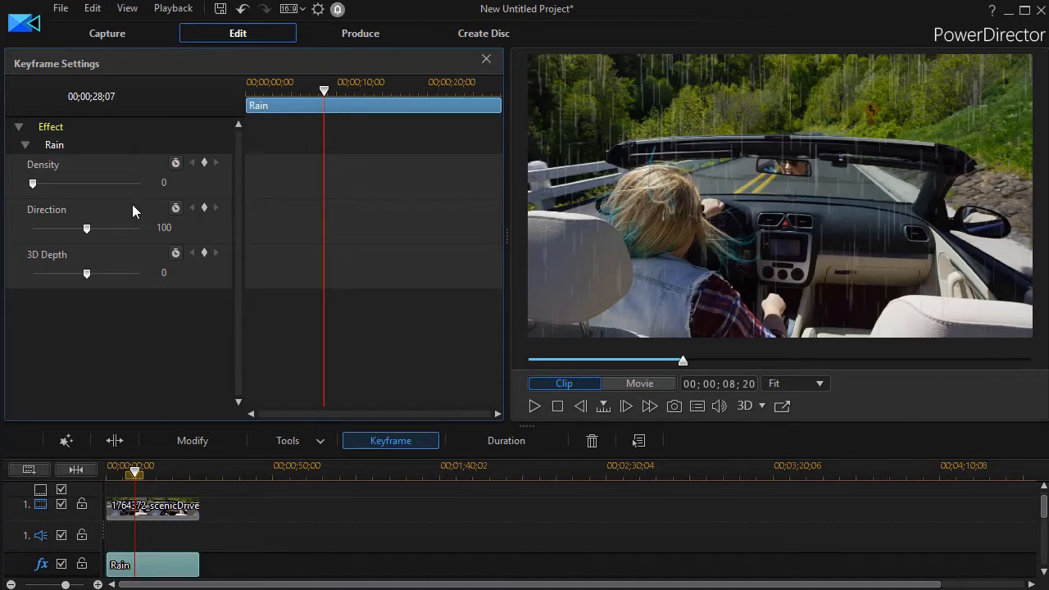
{"action": "mouse_move", "coordinate": [341, 105]}
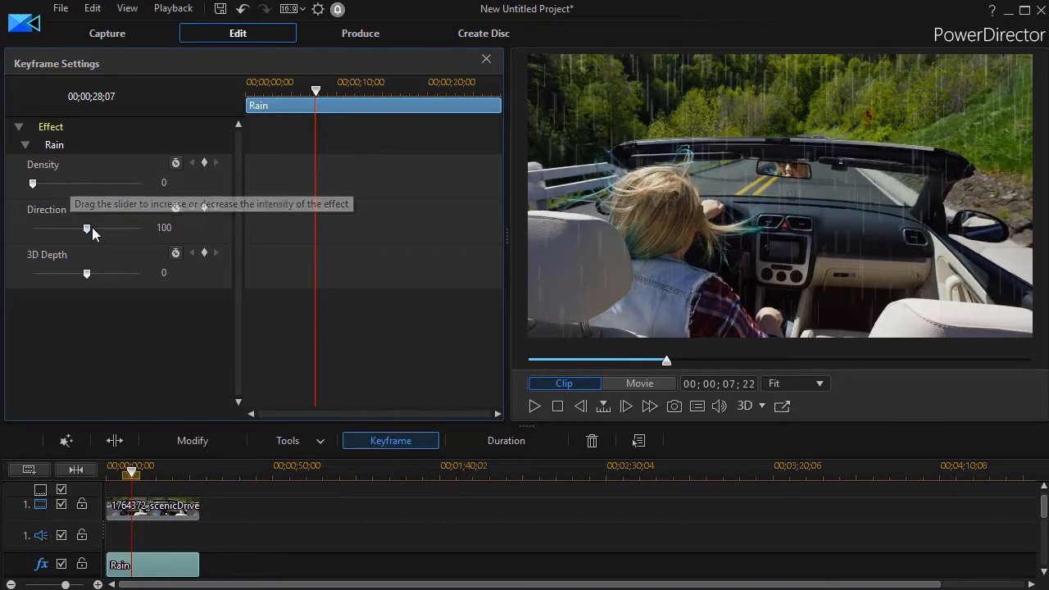
{"action": "mouse_move", "coordinate": [328, 205]}
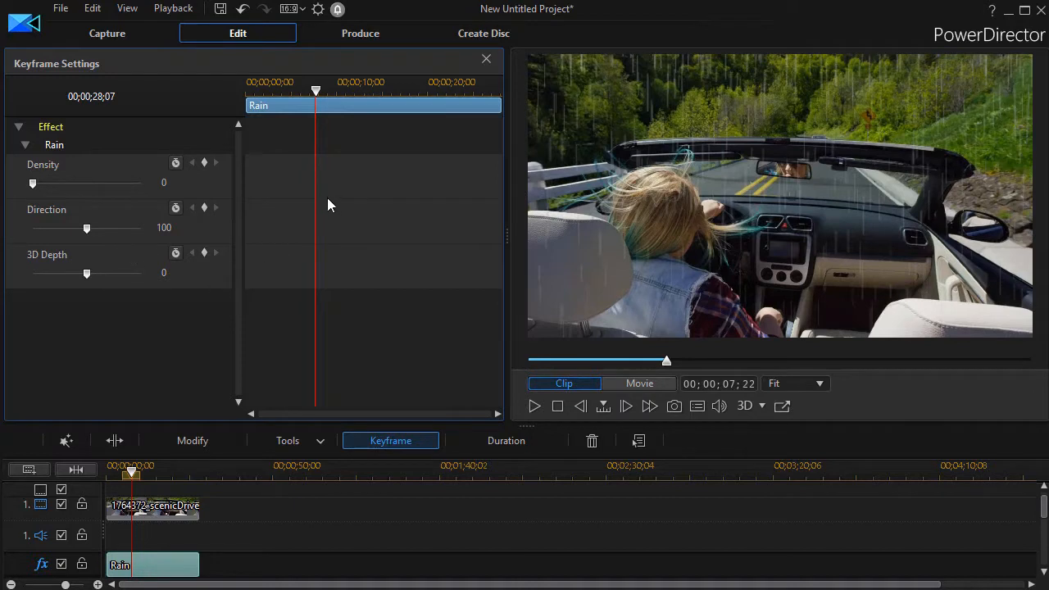
{"action": "mouse_move", "coordinate": [364, 148]}
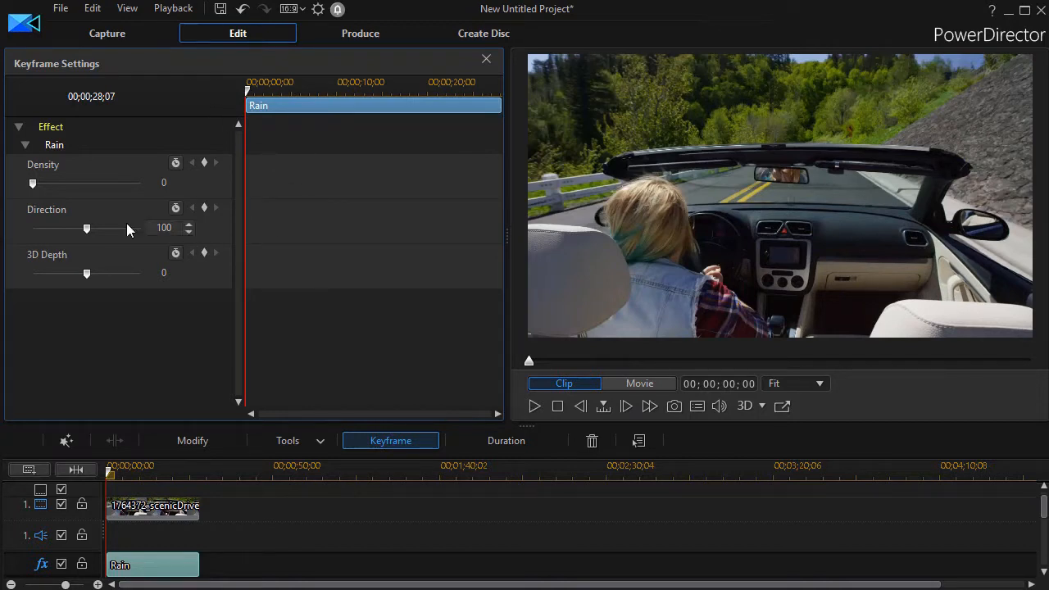
{"action": "mouse_move", "coordinate": [117, 204]}
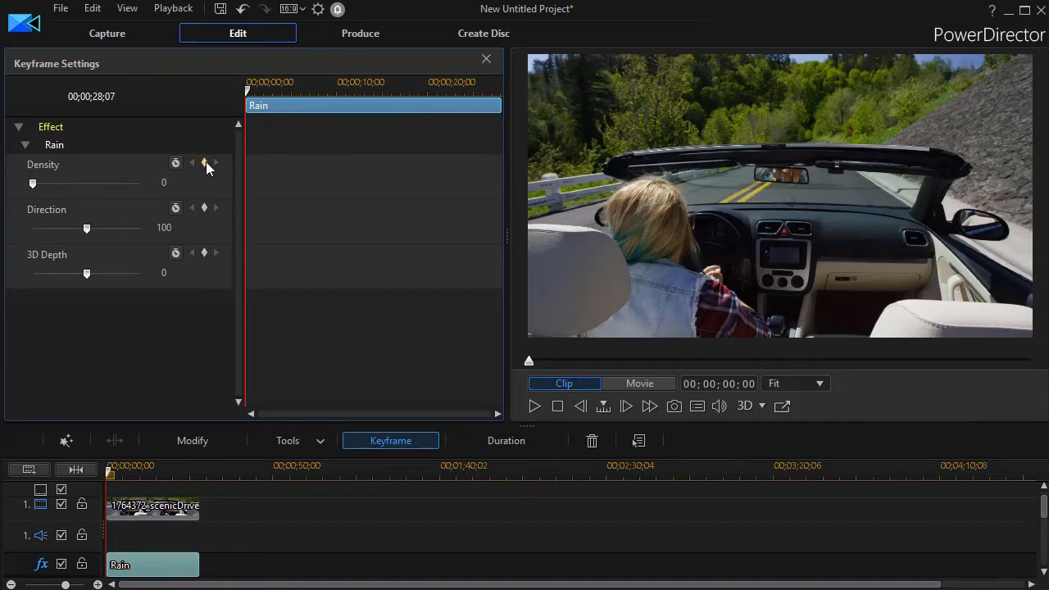
Add a density keyframe at the start, then a heavier one around nine seconds in near 104 and rising.
{"action": "left_click", "coordinate": [205, 164]}
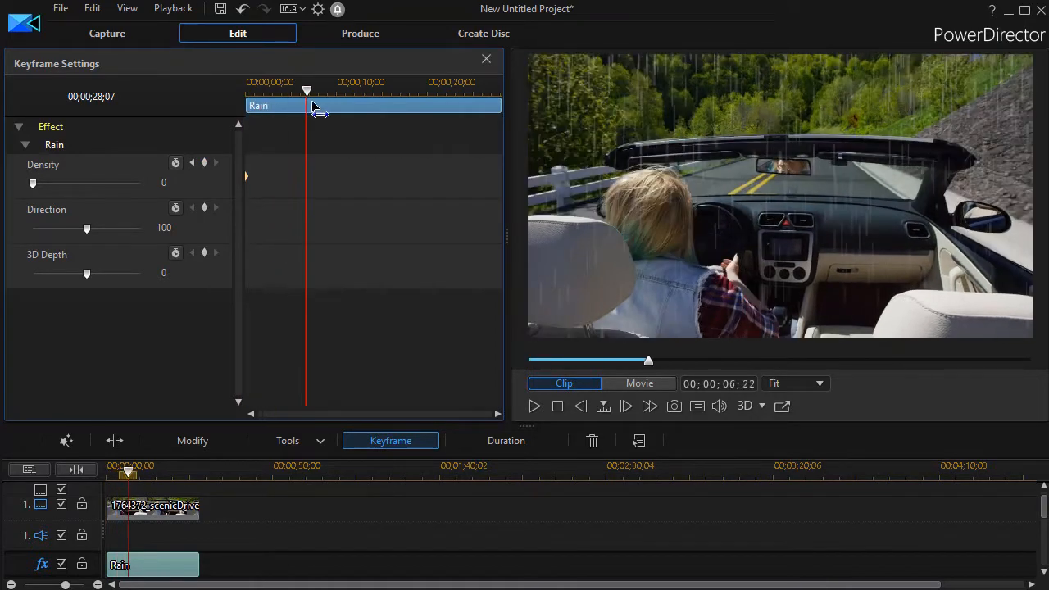
{"action": "left_click_drag", "start_coordinate": [306, 91], "coordinate": [334, 90]}
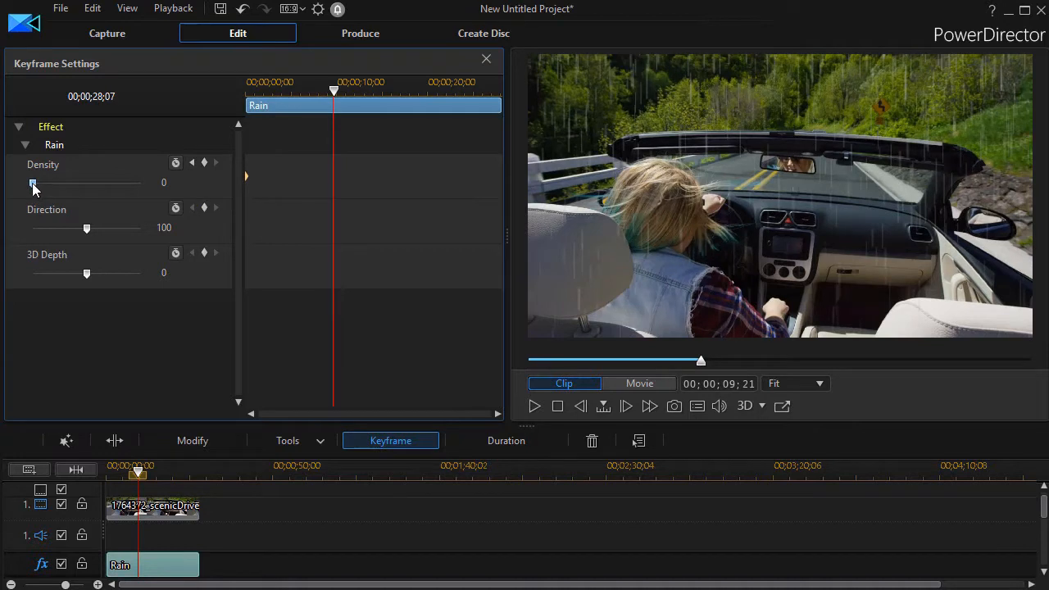
{"action": "left_click_drag", "start_coordinate": [32, 184], "coordinate": [51, 184]}
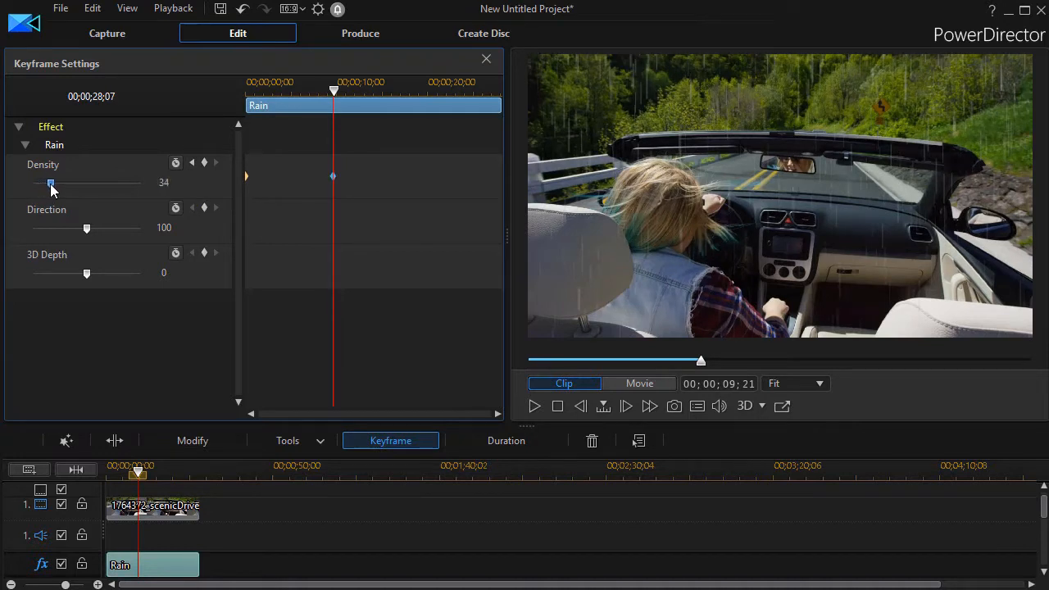
{"action": "left_click_drag", "start_coordinate": [51, 184], "coordinate": [82, 184]}
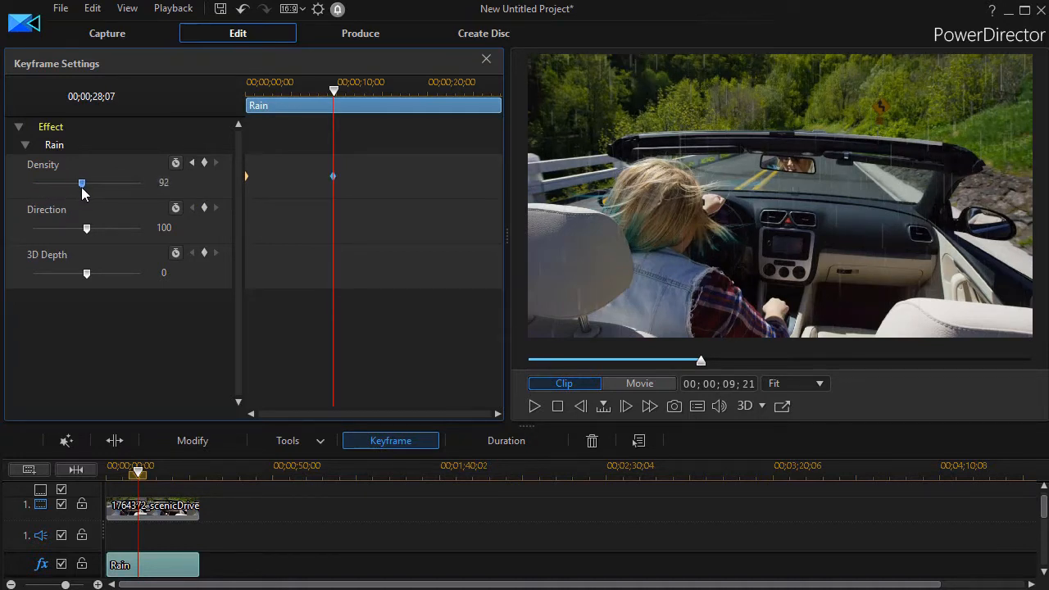
{"action": "left_click_drag", "start_coordinate": [82, 182], "coordinate": [89, 182]}
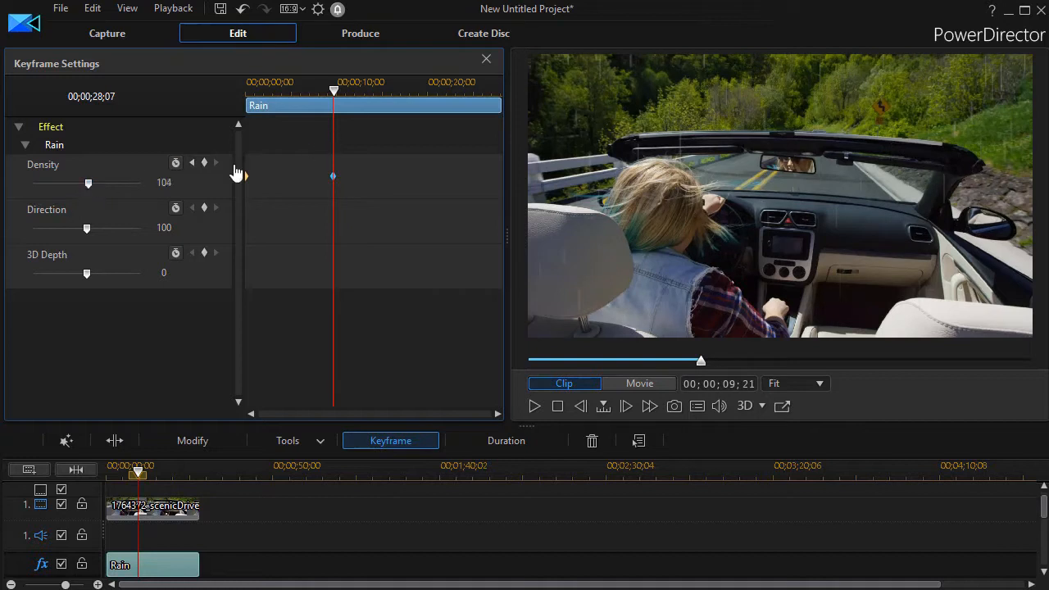
{"action": "left_click_drag", "start_coordinate": [88, 183], "coordinate": [139, 184]}
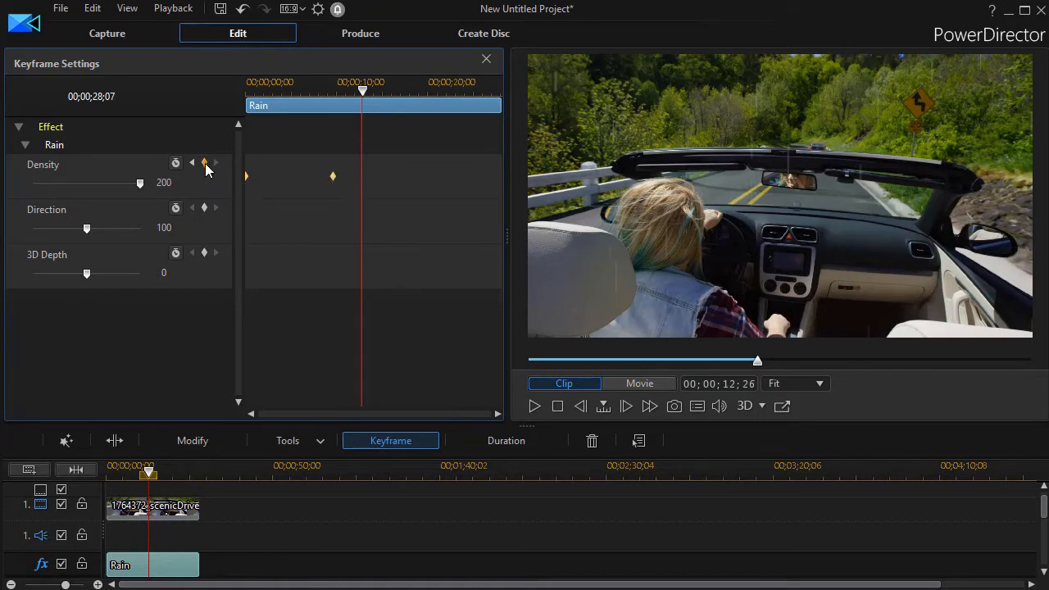
{"action": "left_click", "coordinate": [205, 162]}
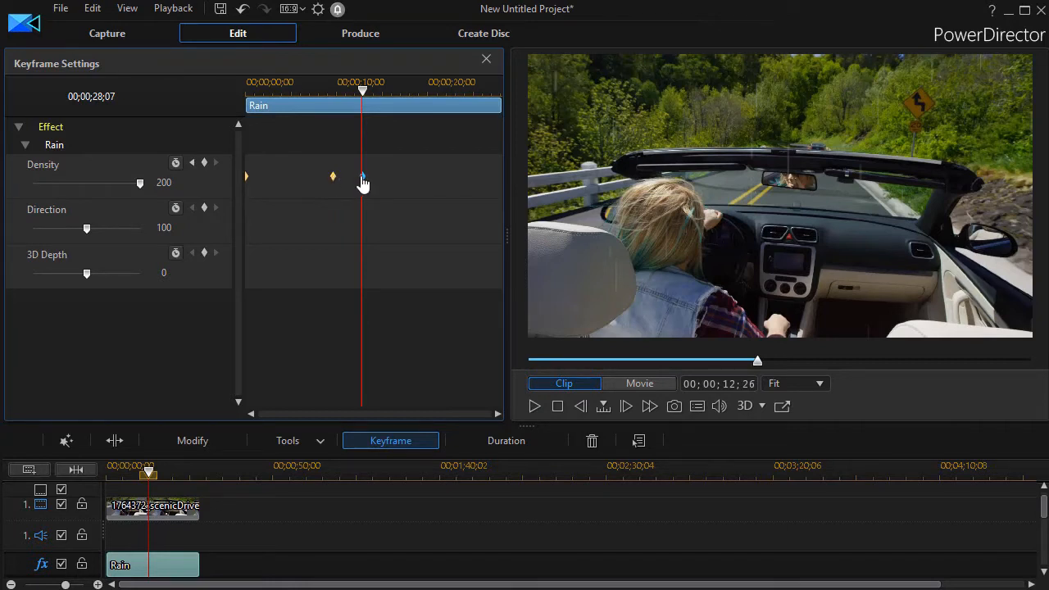
{"action": "mouse_move", "coordinate": [370, 170]}
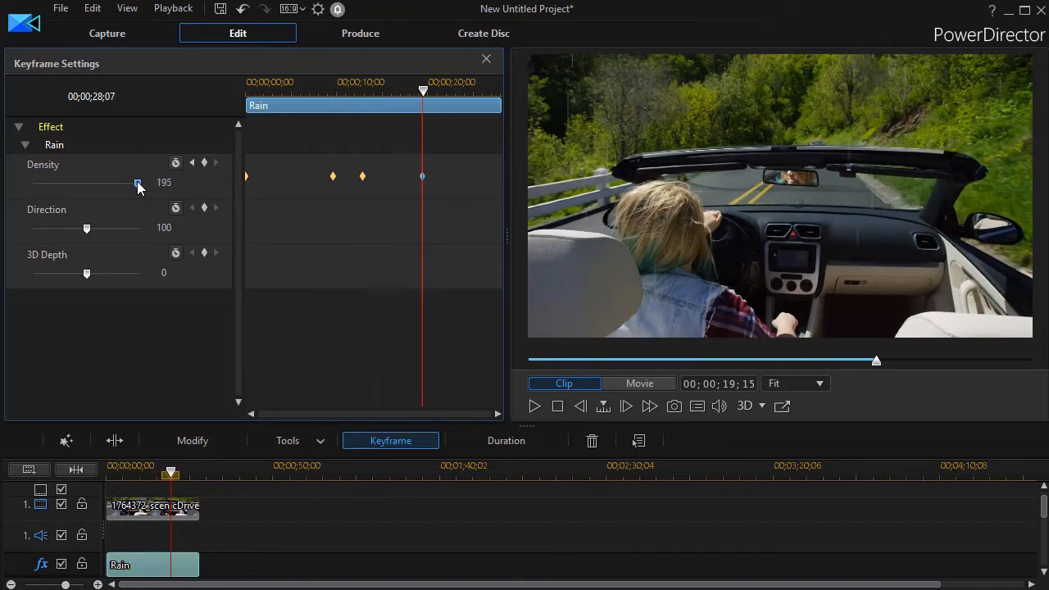
Adjust density at further points toward the clip's end so the rain keeps intensifying.
{"action": "left_click_drag", "start_coordinate": [138, 184], "coordinate": [87, 184]}
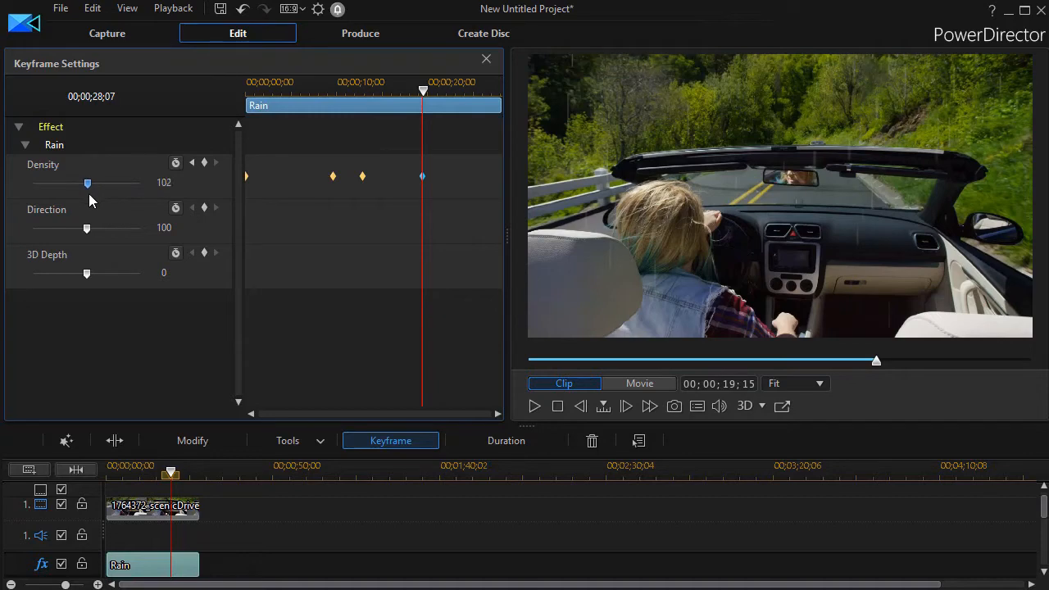
{"action": "left_click_drag", "start_coordinate": [89, 184], "coordinate": [85, 184]}
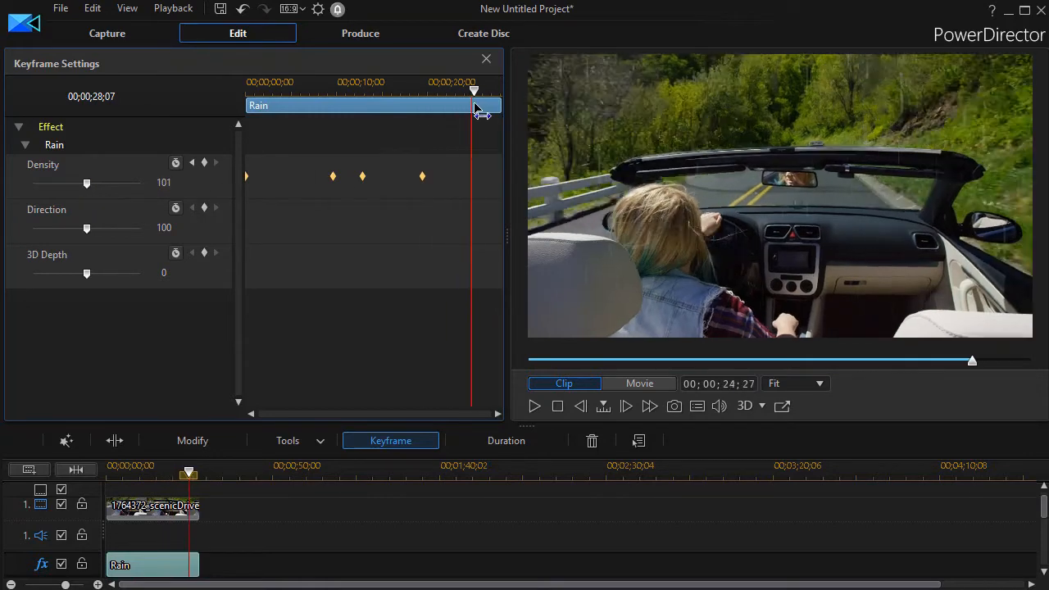
{"action": "left_click_drag", "start_coordinate": [85, 184], "coordinate": [106, 184]}
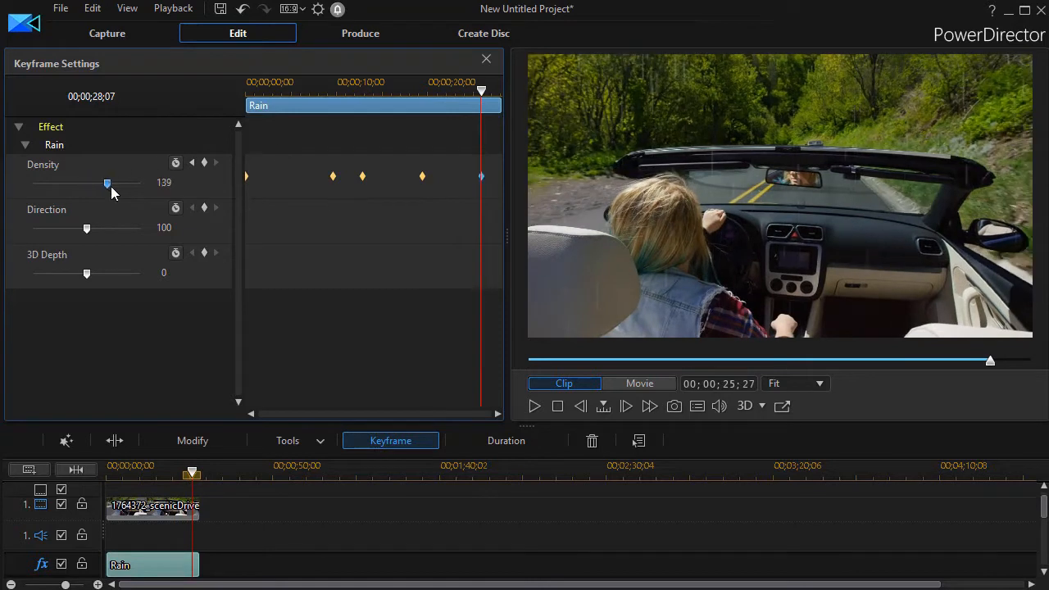
{"action": "left_click_drag", "start_coordinate": [107, 184], "coordinate": [139, 184]}
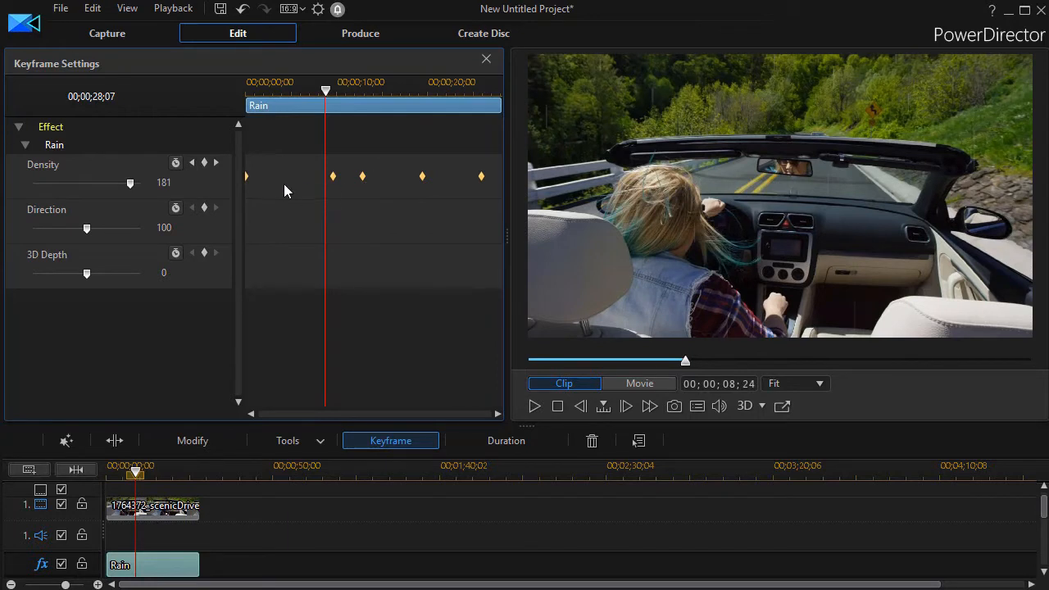
{"action": "mouse_move", "coordinate": [227, 249]}
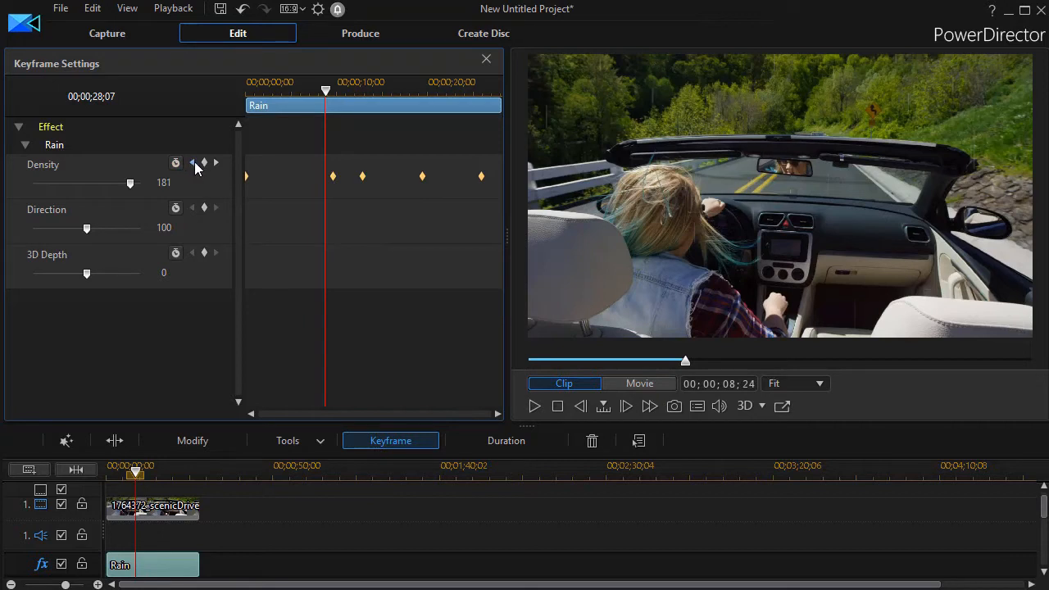
{"action": "mouse_move", "coordinate": [216, 164]}
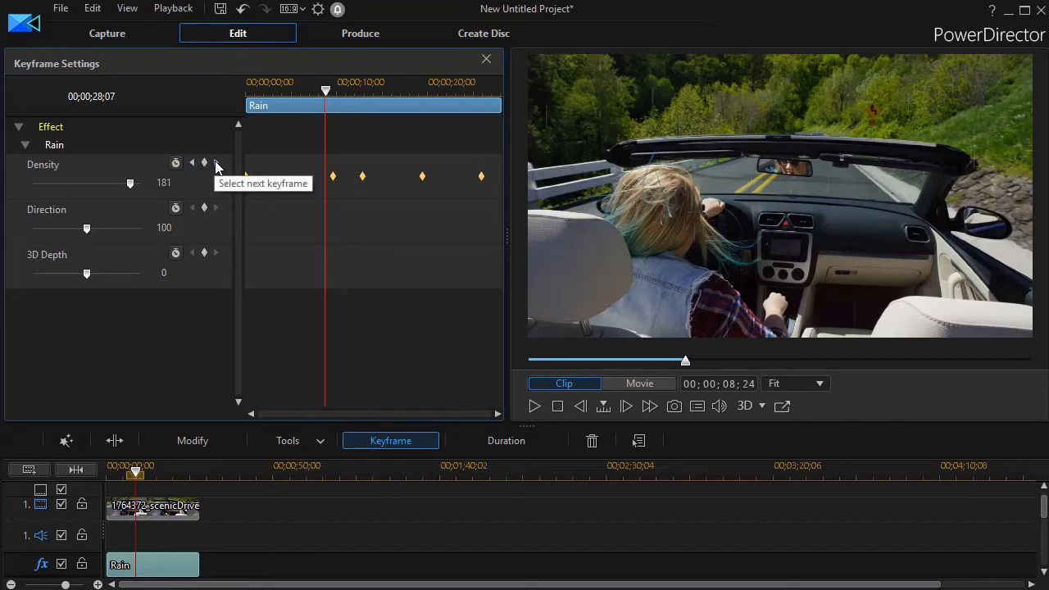
Jump to the next density keyframe and tilt the rain direction there.
{"action": "left_click", "coordinate": [217, 162]}
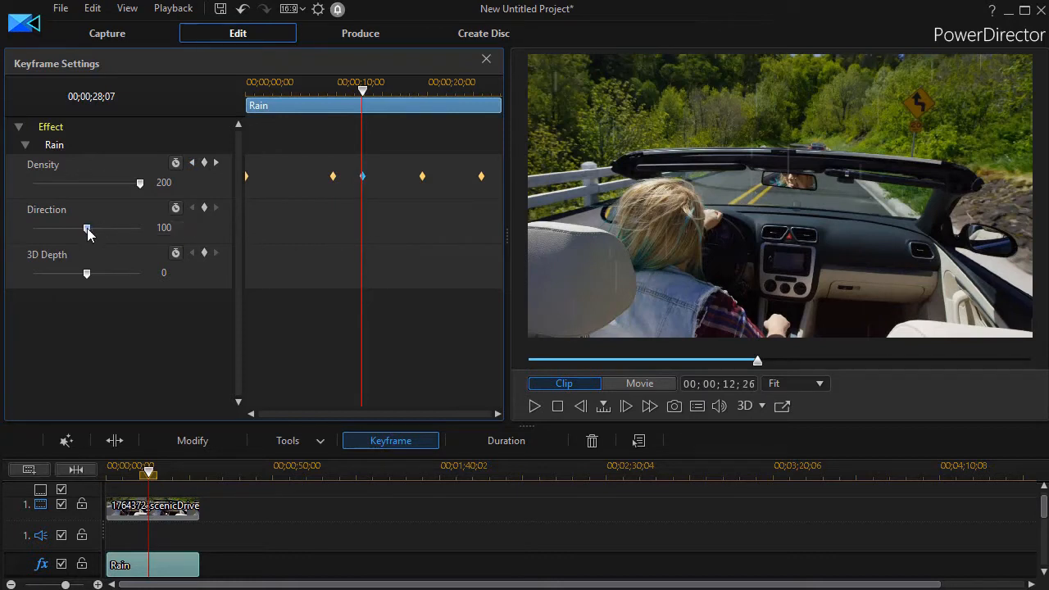
{"action": "mouse_move", "coordinate": [87, 230]}
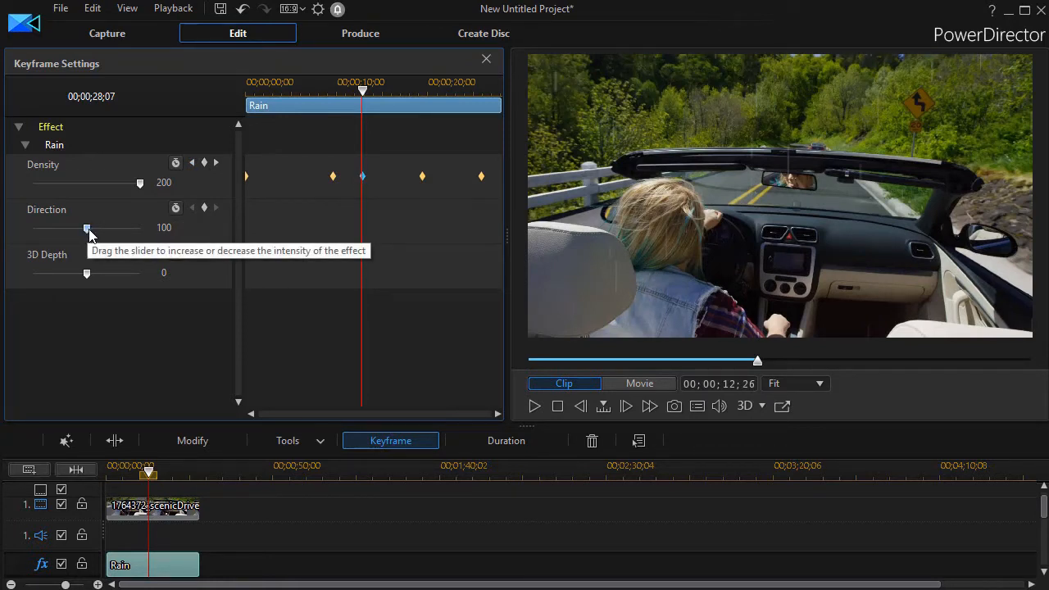
{"action": "left_click_drag", "start_coordinate": [86, 228], "coordinate": [89, 228]}
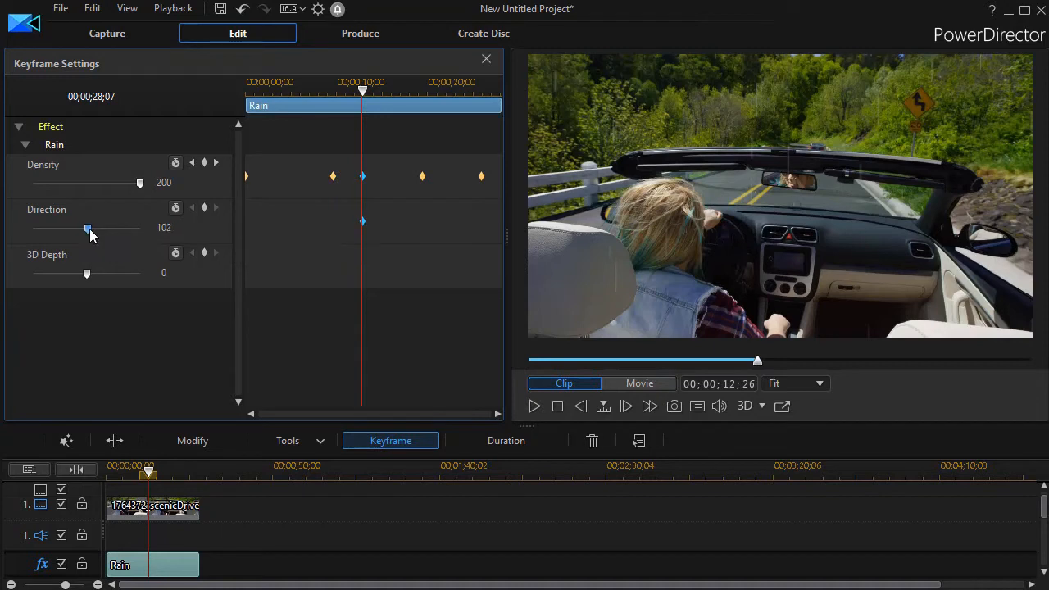
{"action": "left_click_drag", "start_coordinate": [88, 228], "coordinate": [92, 228]}
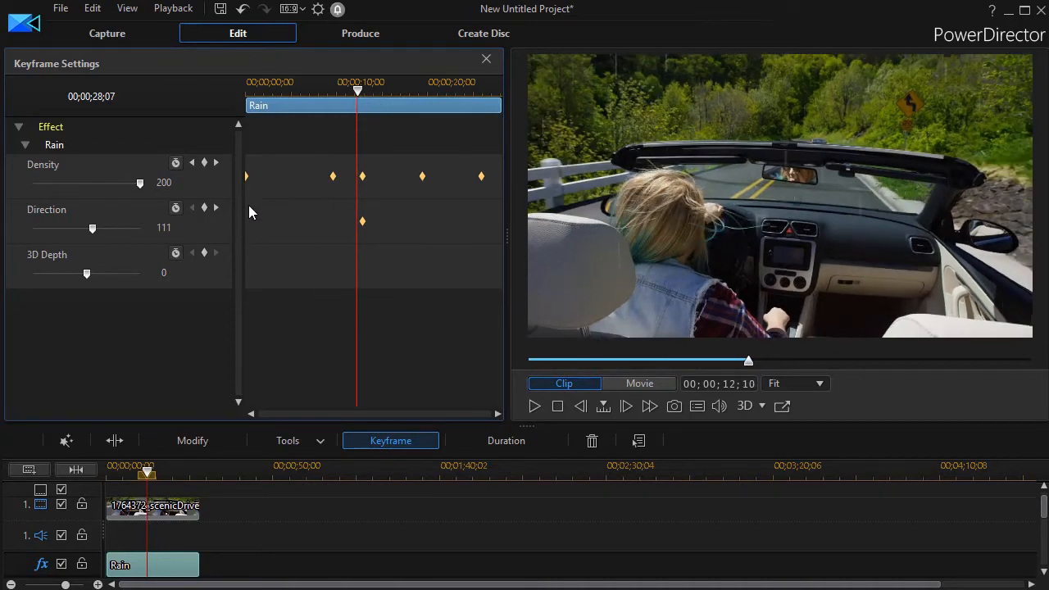
{"action": "mouse_move", "coordinate": [191, 162]}
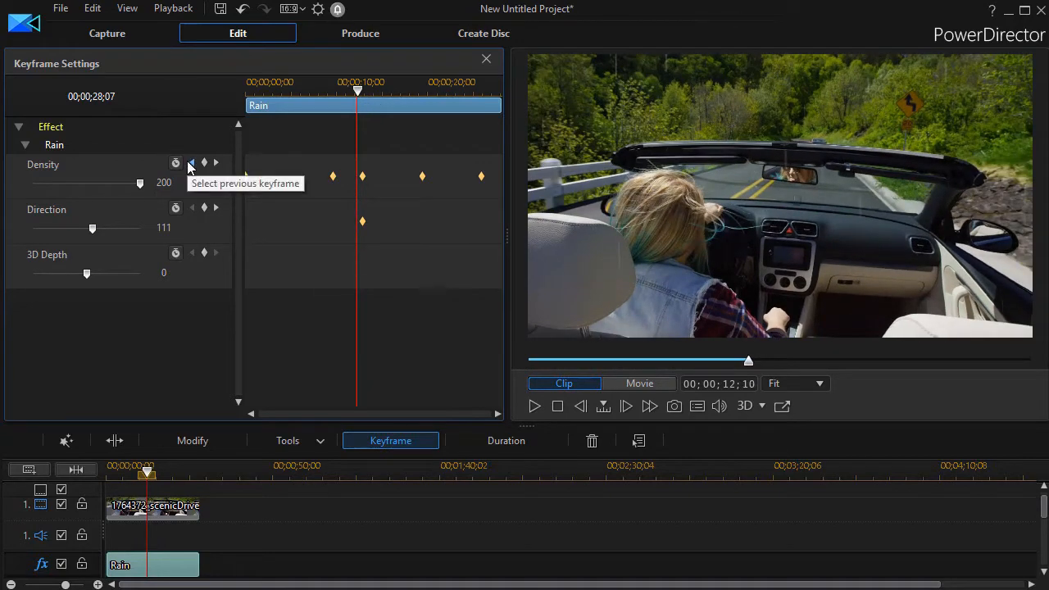
Tilt the rain direction differently at the previous keyframe, then leave keyframe settings.
{"action": "left_click", "coordinate": [192, 162]}
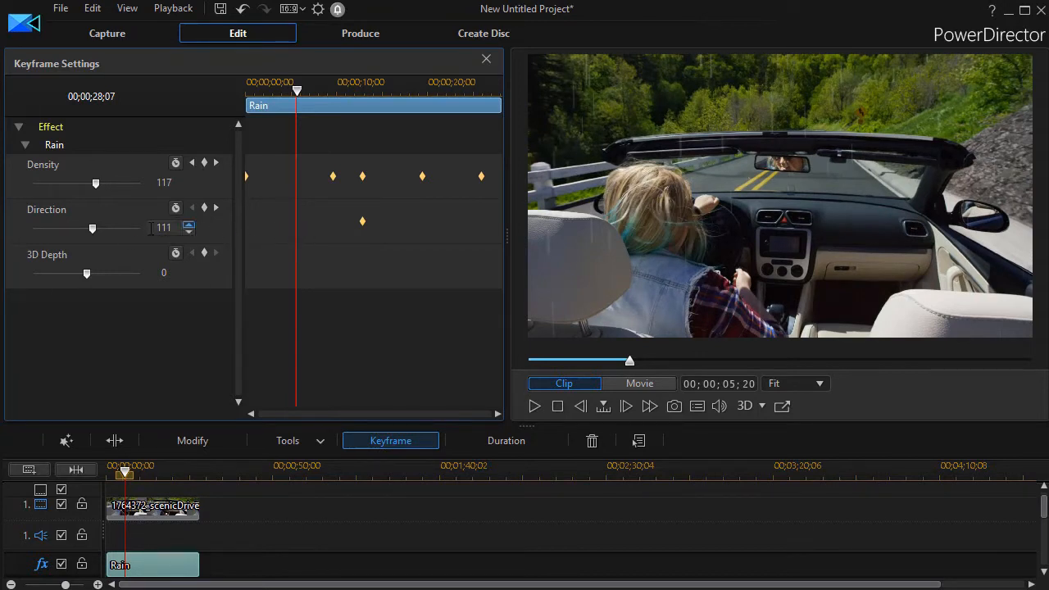
{"action": "left_click_drag", "start_coordinate": [92, 228], "coordinate": [115, 228]}
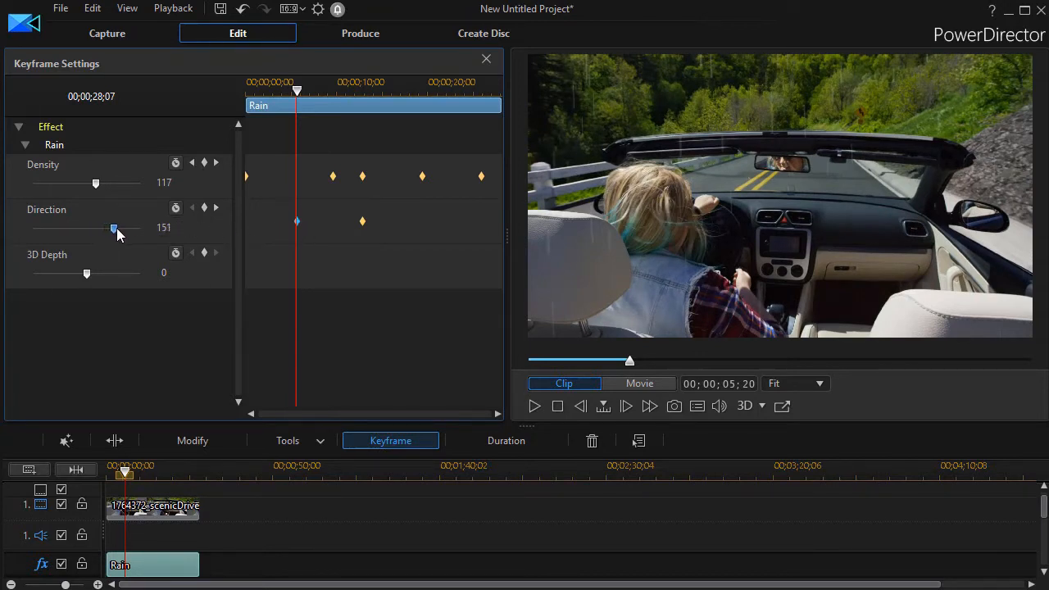
{"action": "left_click_drag", "start_coordinate": [115, 228], "coordinate": [112, 228]}
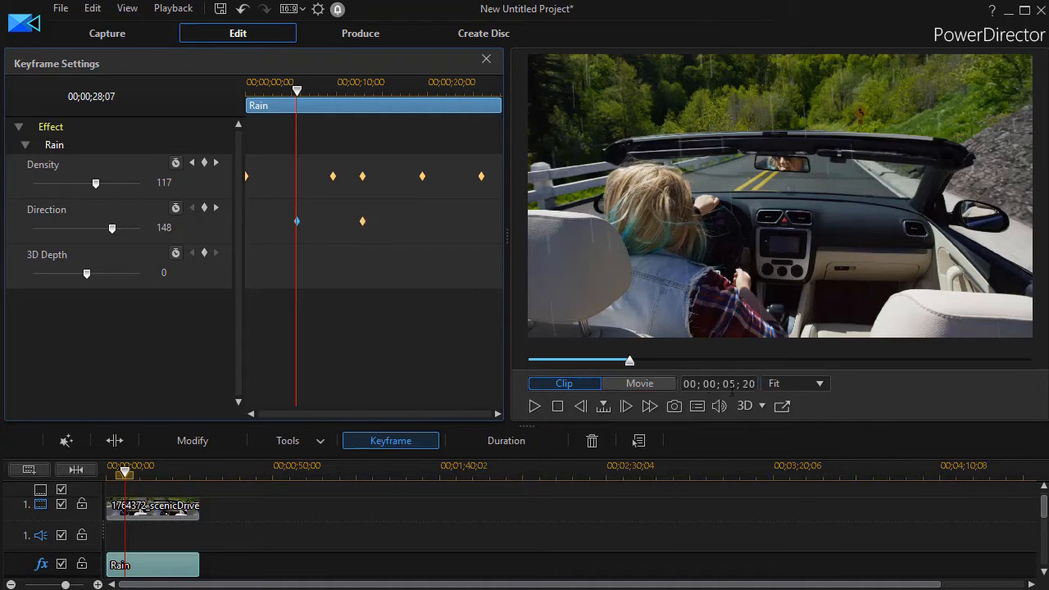
{"action": "mouse_move", "coordinate": [718, 384]}
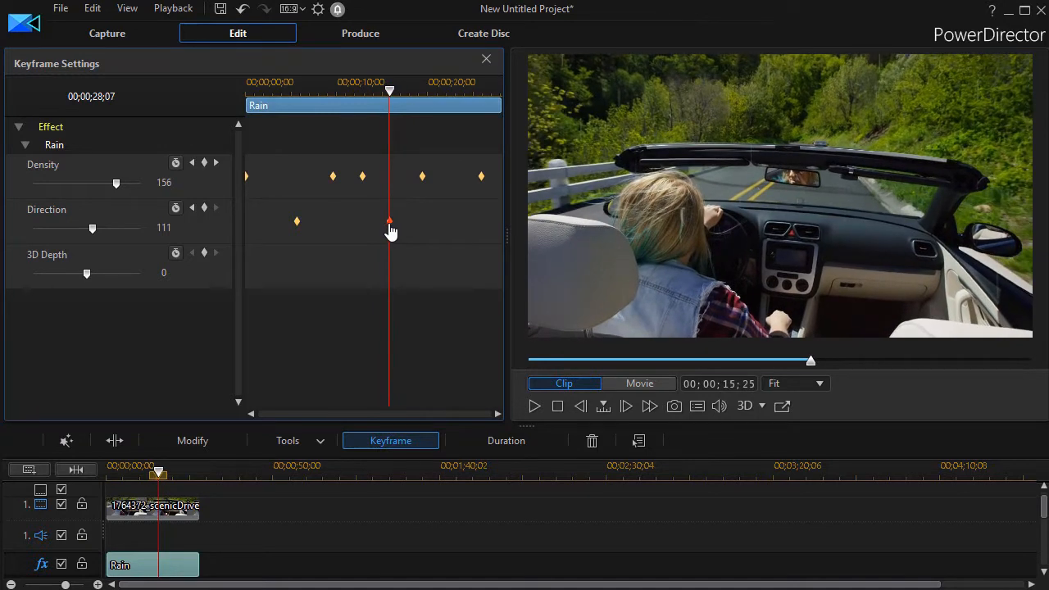
{"action": "mouse_move", "coordinate": [387, 223]}
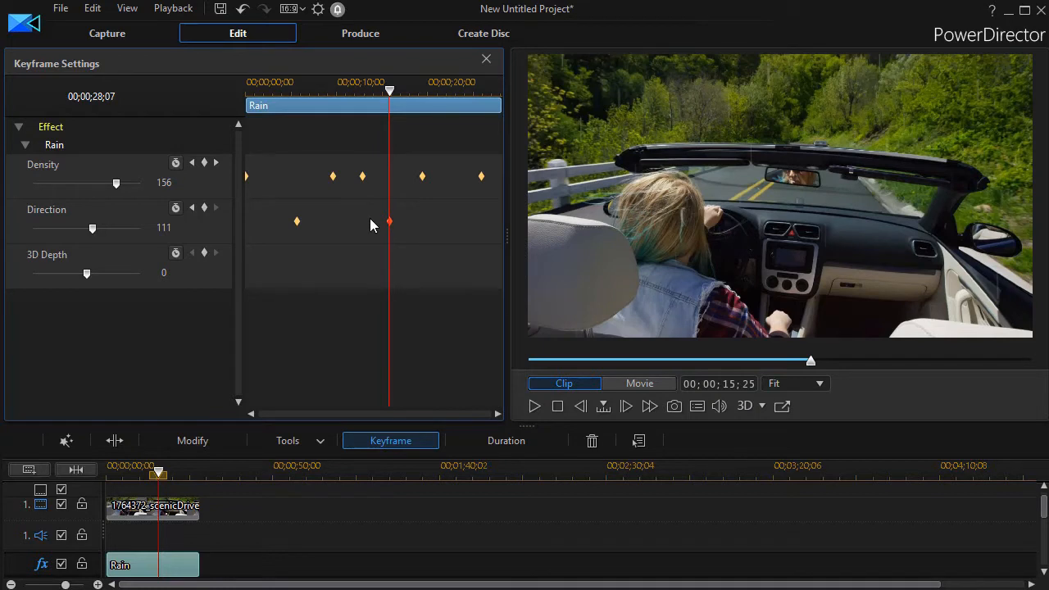
{"action": "left_click", "coordinate": [485, 59]}
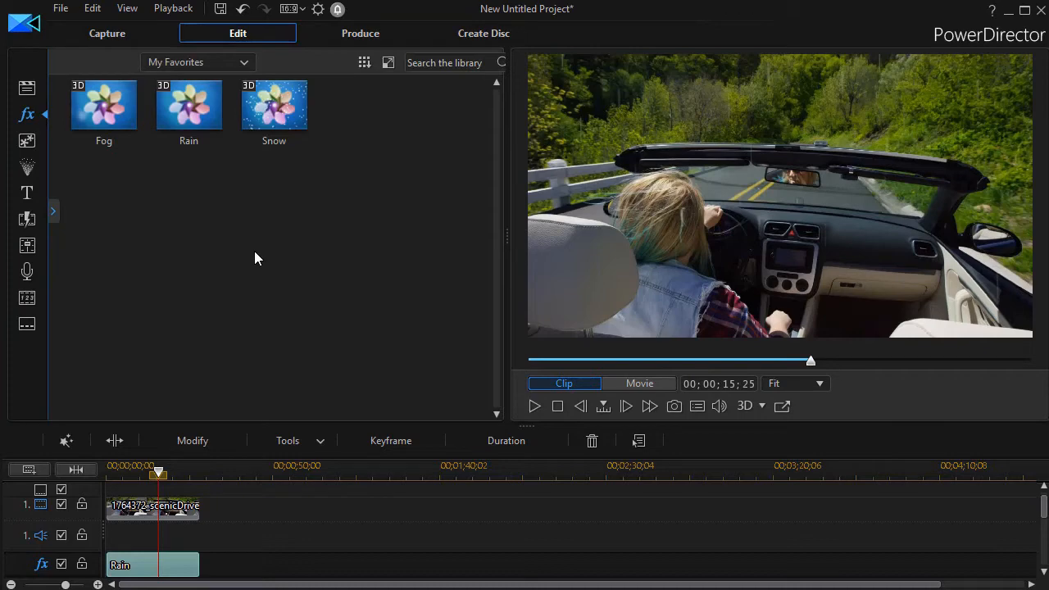
{"action": "mouse_move", "coordinate": [159, 498]}
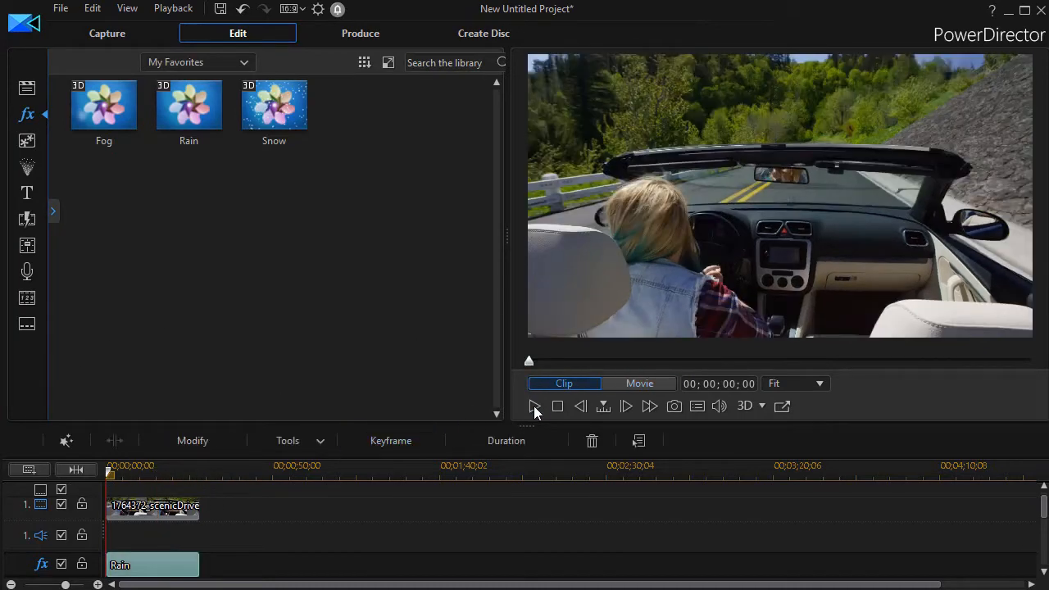
Play the driving clip to preview the animated rain and rewind to the start.
{"action": "left_click", "coordinate": [535, 406]}
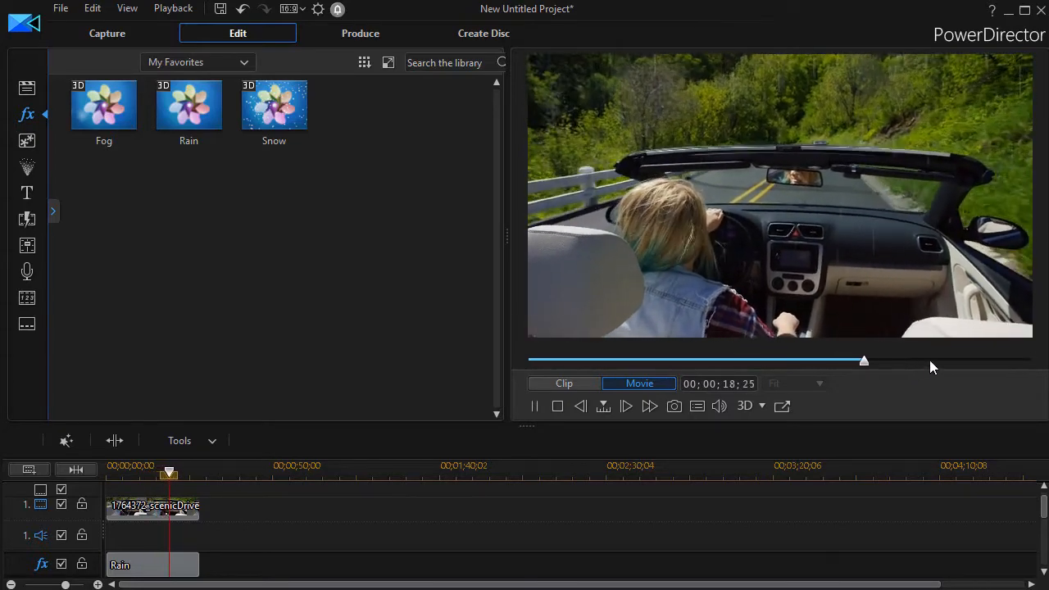
{"action": "left_click_drag", "start_coordinate": [864, 361], "coordinate": [900, 361]}
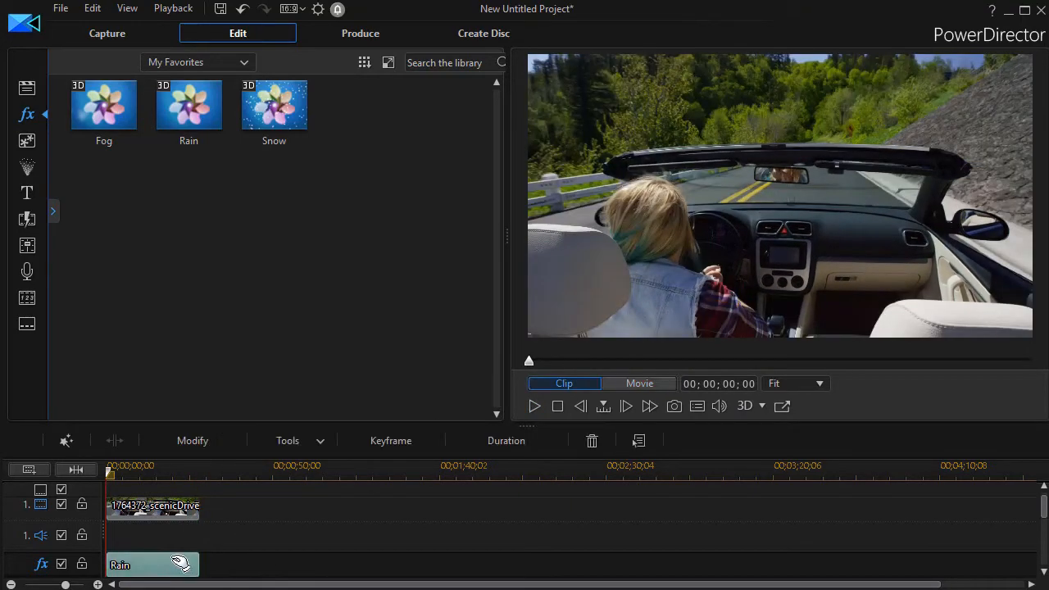
Switch the library to All Content, locate Magnifier, apply it to the clip and preview it.
{"action": "left_click", "coordinate": [639, 384]}
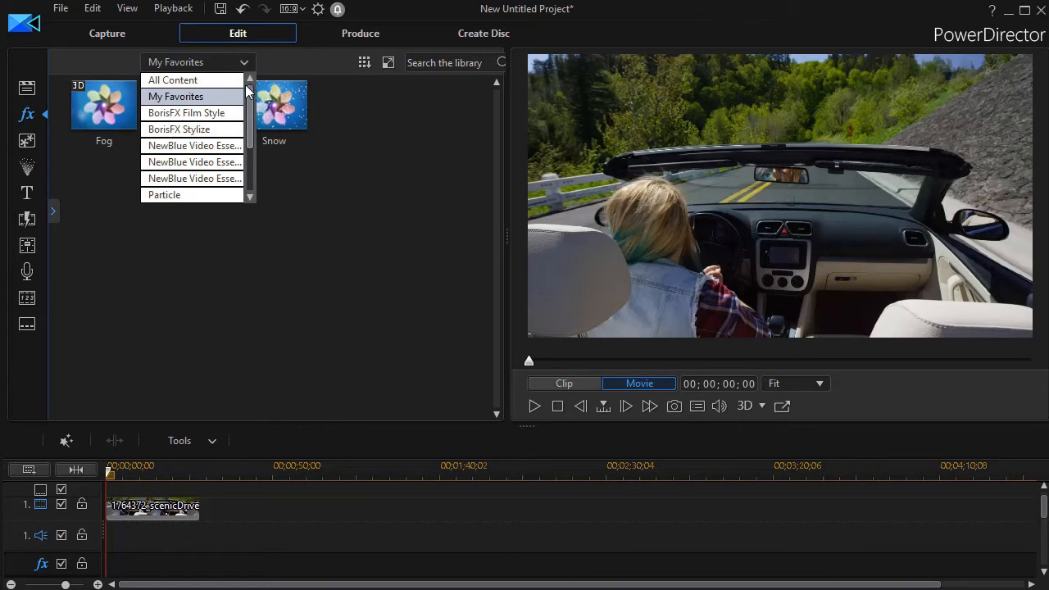
{"action": "left_click", "coordinate": [172, 79]}
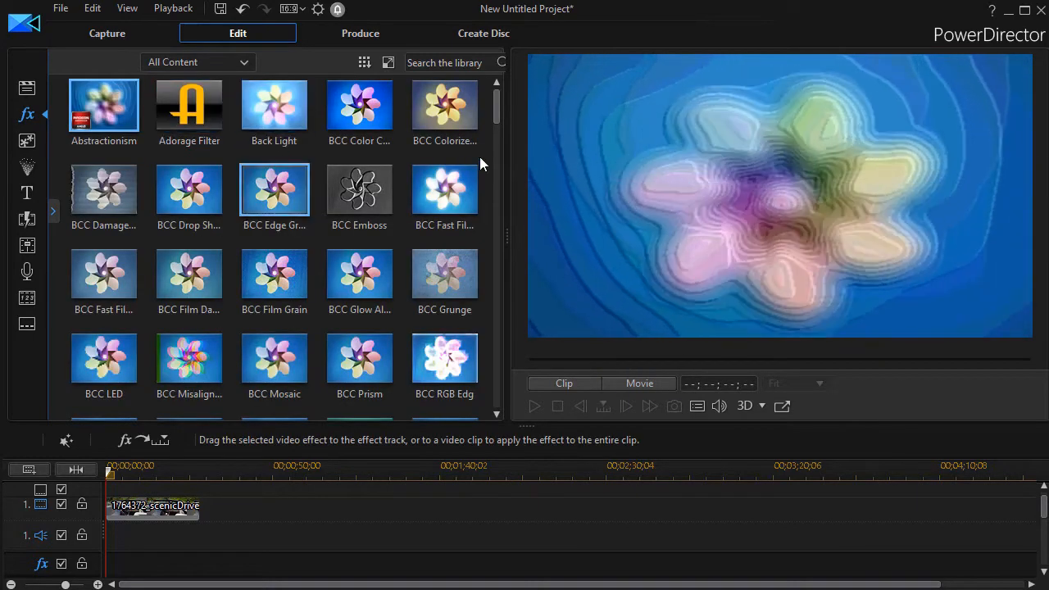
{"action": "scroll", "scroll_direction": "down", "scroll_amount": 3}
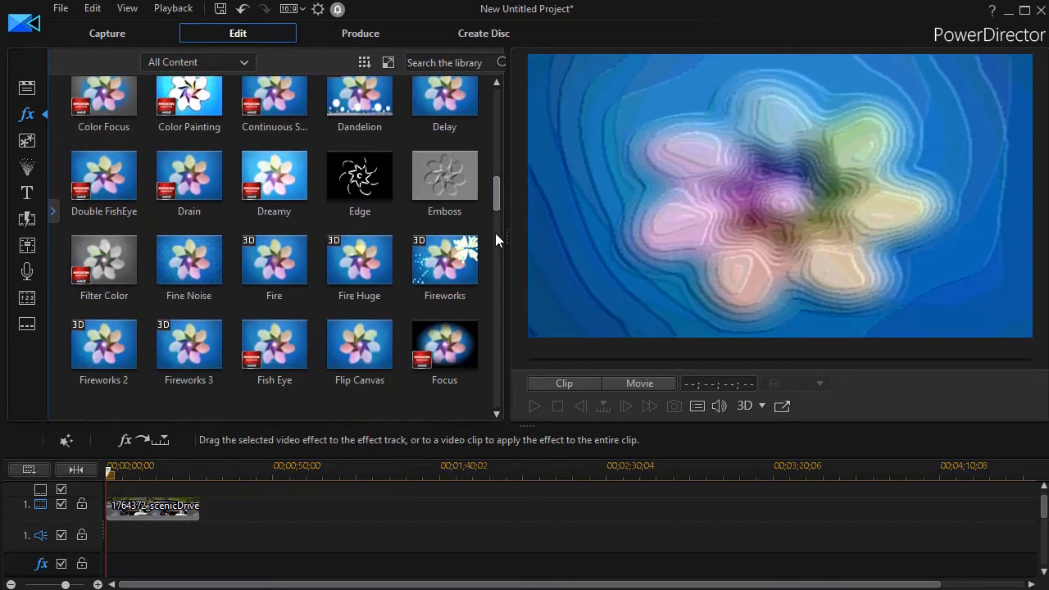
{"action": "scroll", "scroll_direction": "down", "scroll_amount": 3}
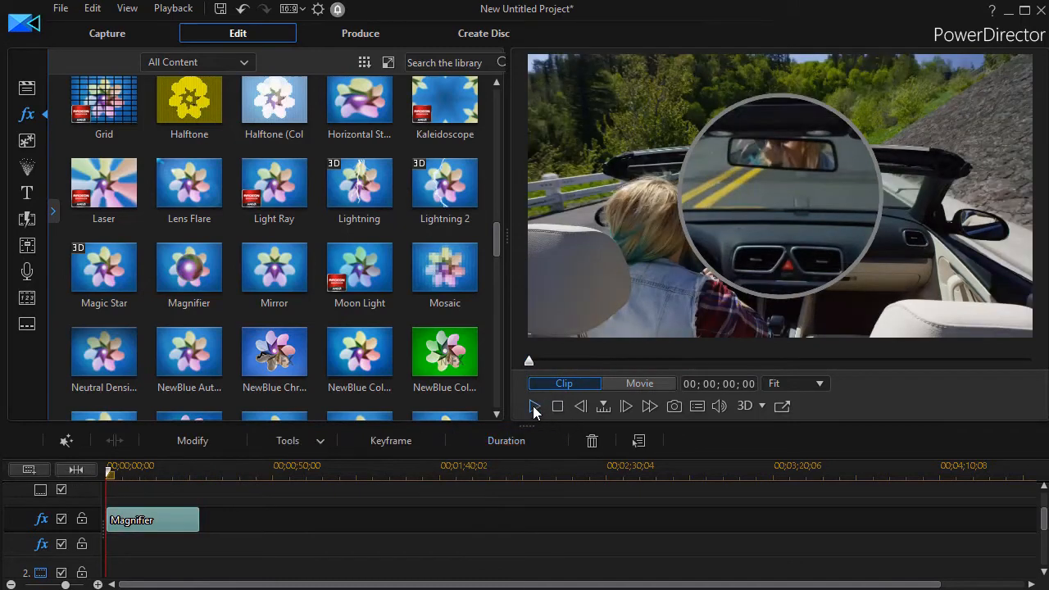
{"action": "left_click", "coordinate": [534, 406]}
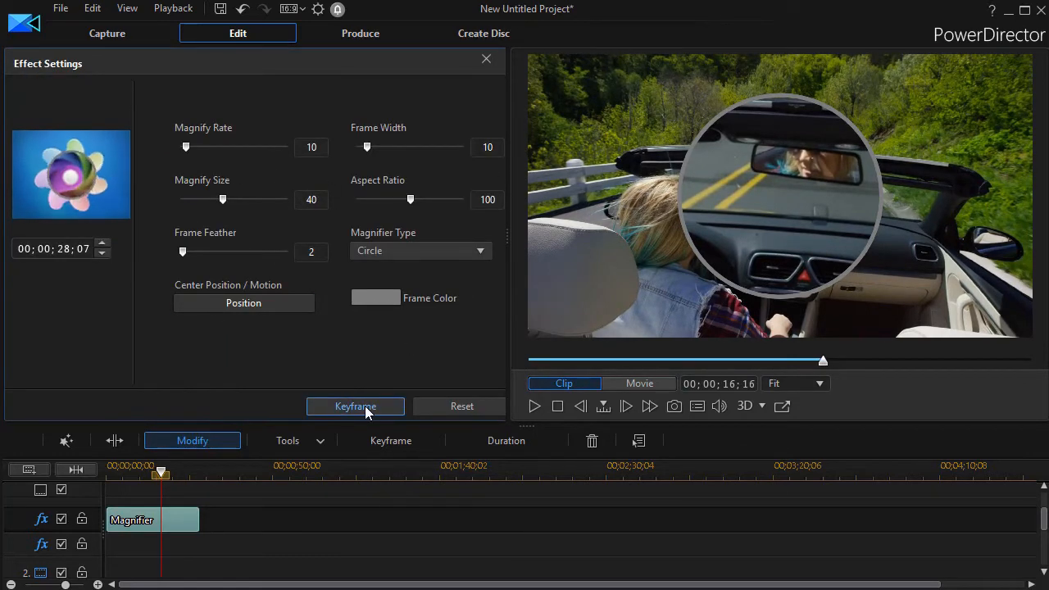
In keyframe mode, set the magnifier size to 27 at the clip's start.
{"action": "left_click", "coordinate": [354, 406]}
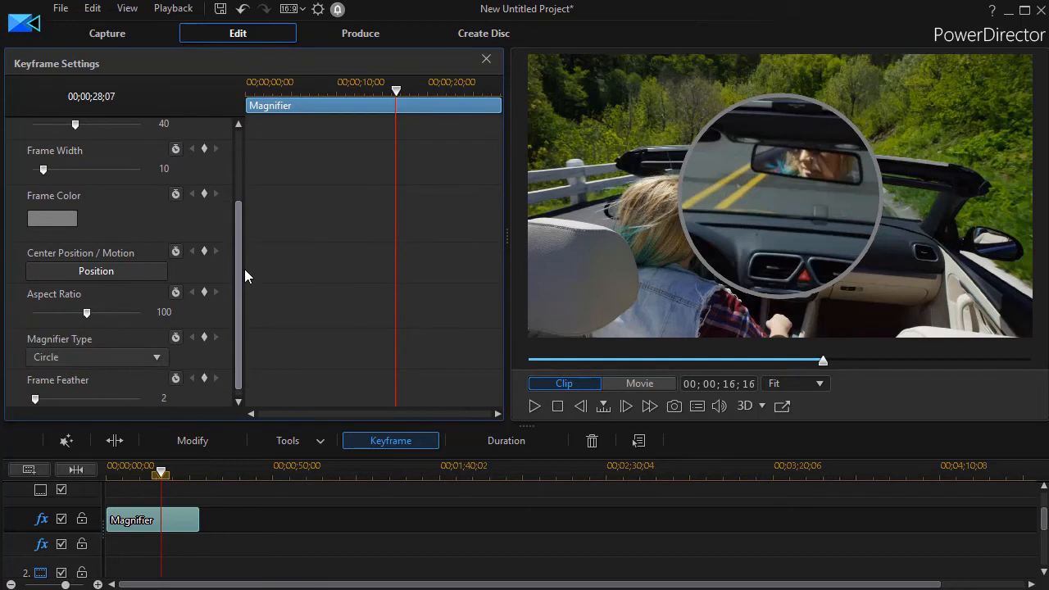
{"action": "left_click", "coordinate": [95, 270]}
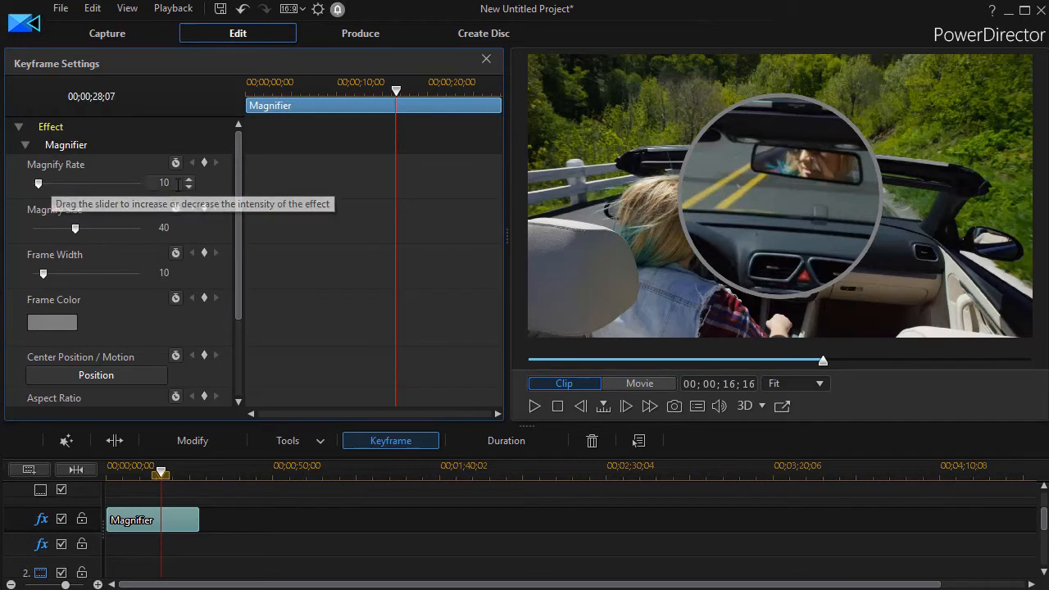
{"action": "mouse_move", "coordinate": [86, 244]}
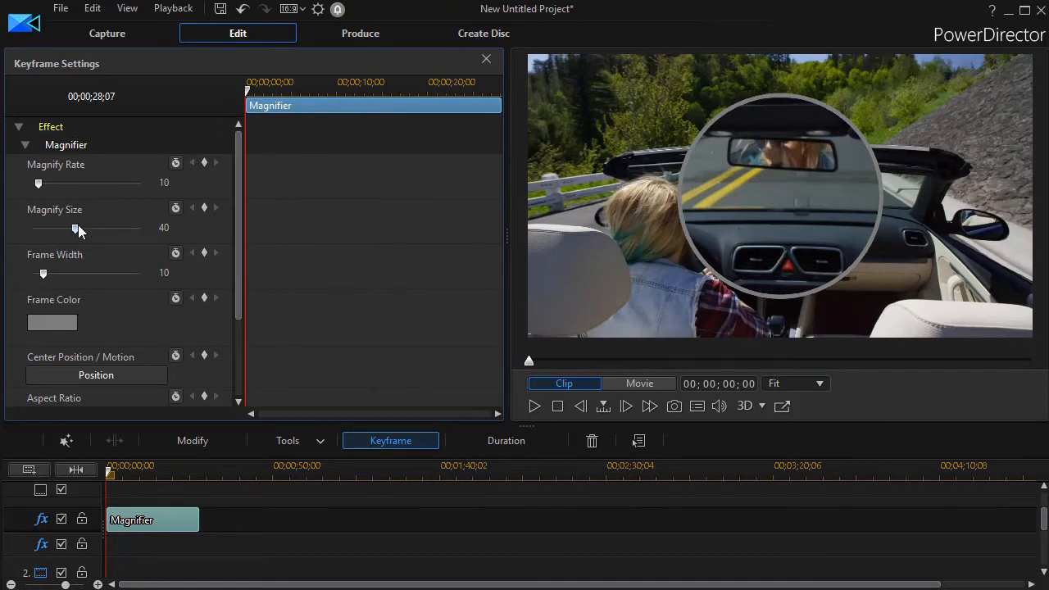
{"action": "left_click_drag", "start_coordinate": [75, 228], "coordinate": [60, 228]}
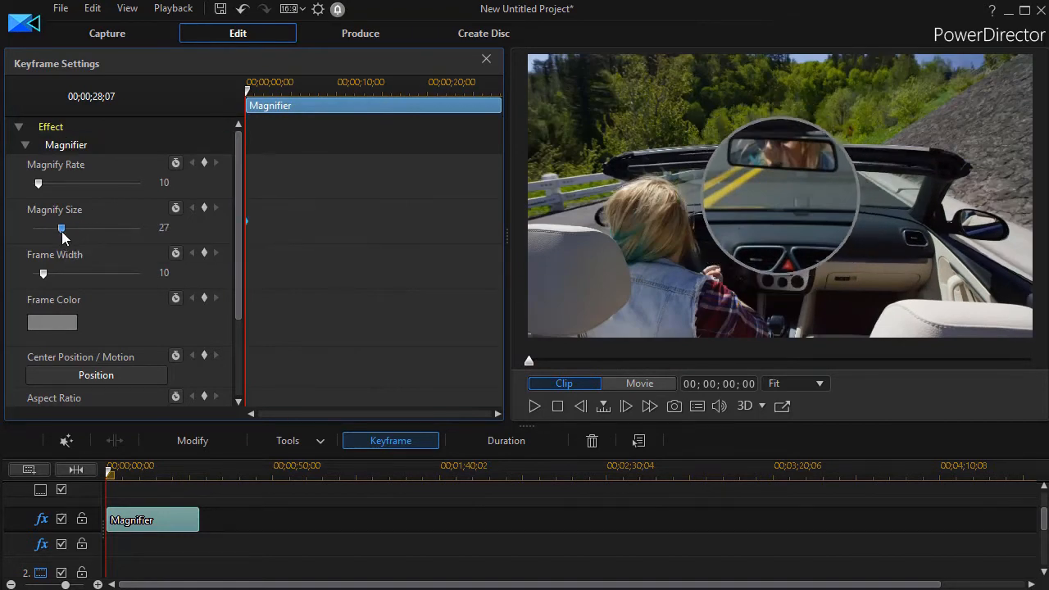
{"action": "left_click_drag", "start_coordinate": [61, 228], "coordinate": [59, 228]}
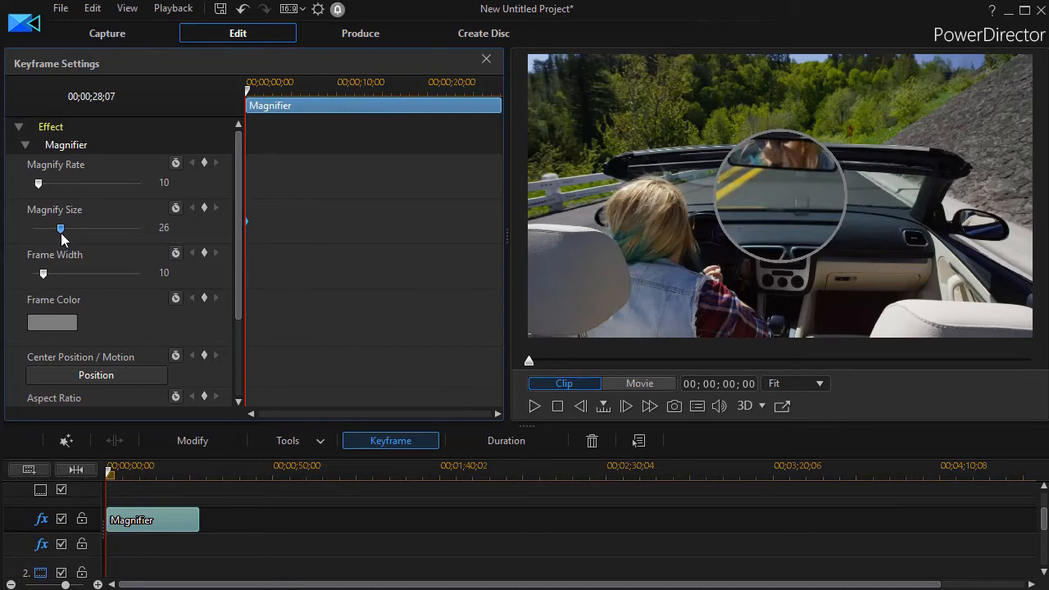
{"action": "left_click_drag", "start_coordinate": [59, 230], "coordinate": [61, 229]}
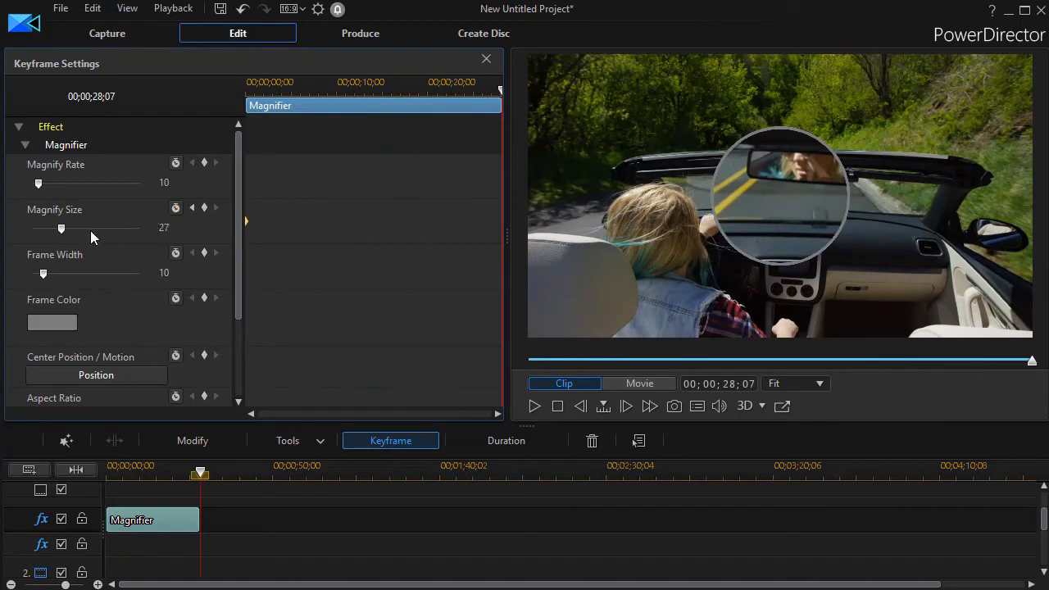
Set the magnifier size to 40 at the clip's end.
{"action": "left_click_drag", "start_coordinate": [61, 228], "coordinate": [74, 228]}
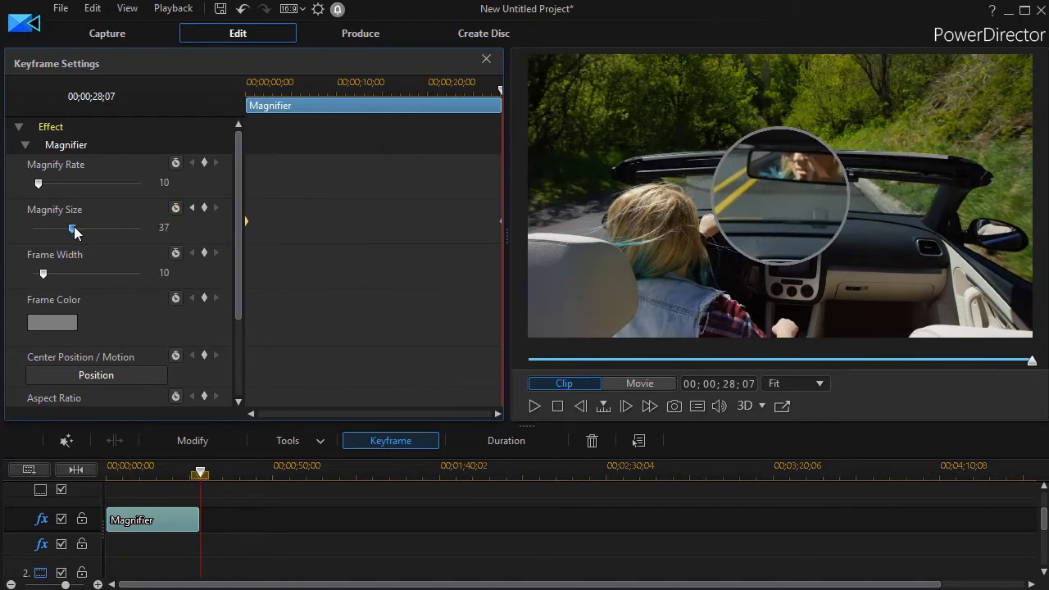
{"action": "left_click_drag", "start_coordinate": [72, 228], "coordinate": [74, 228]}
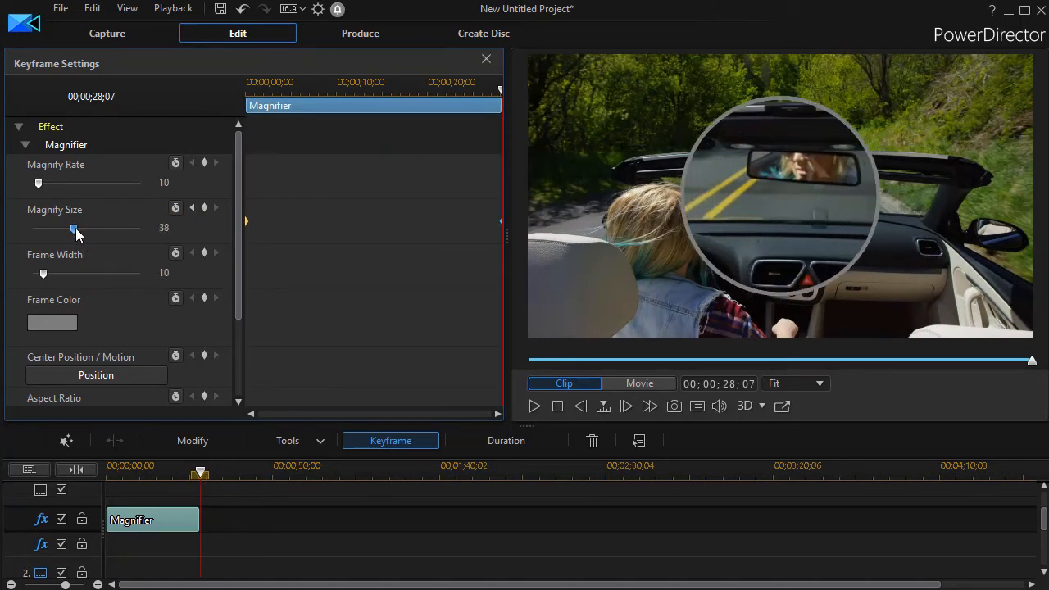
{"action": "left_click_drag", "start_coordinate": [74, 228], "coordinate": [76, 227]}
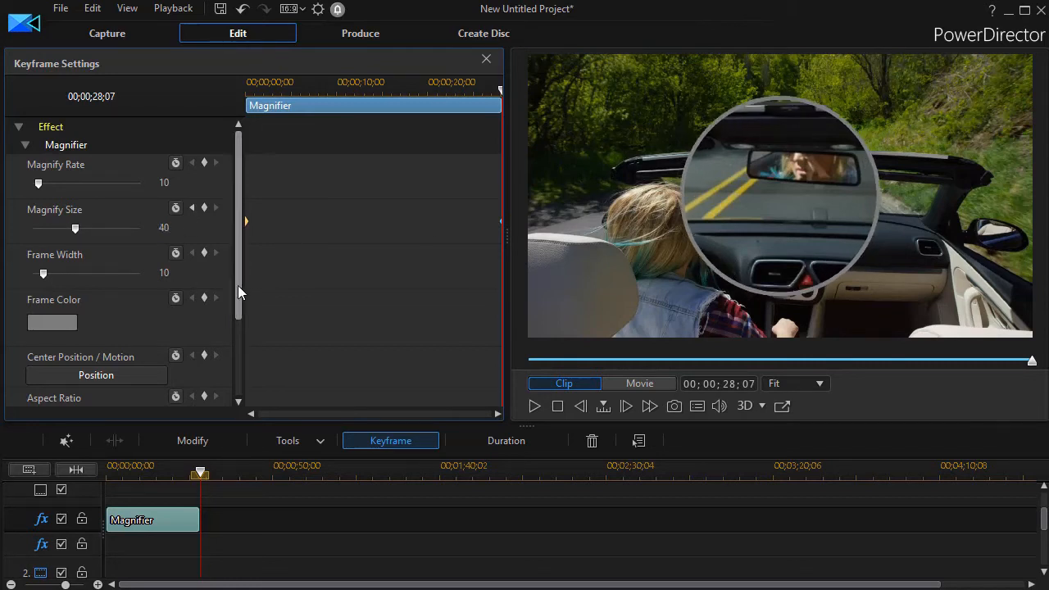
Set frame feather to 21 at the clip's end and 6 at its start.
{"action": "scroll", "scroll_direction": "down", "scroll_amount": 3}
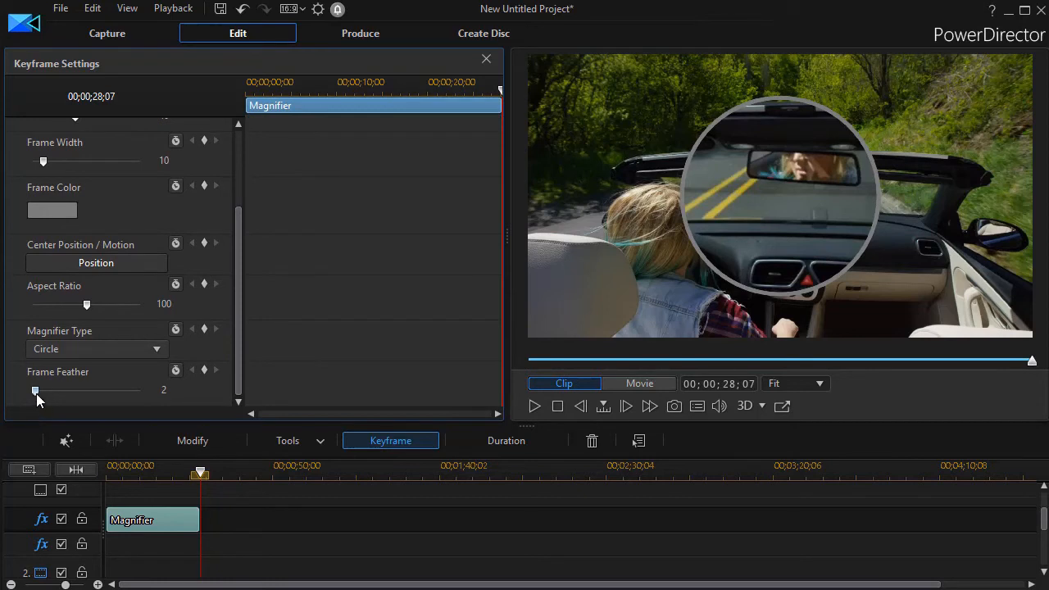
{"action": "mouse_move", "coordinate": [443, 228]}
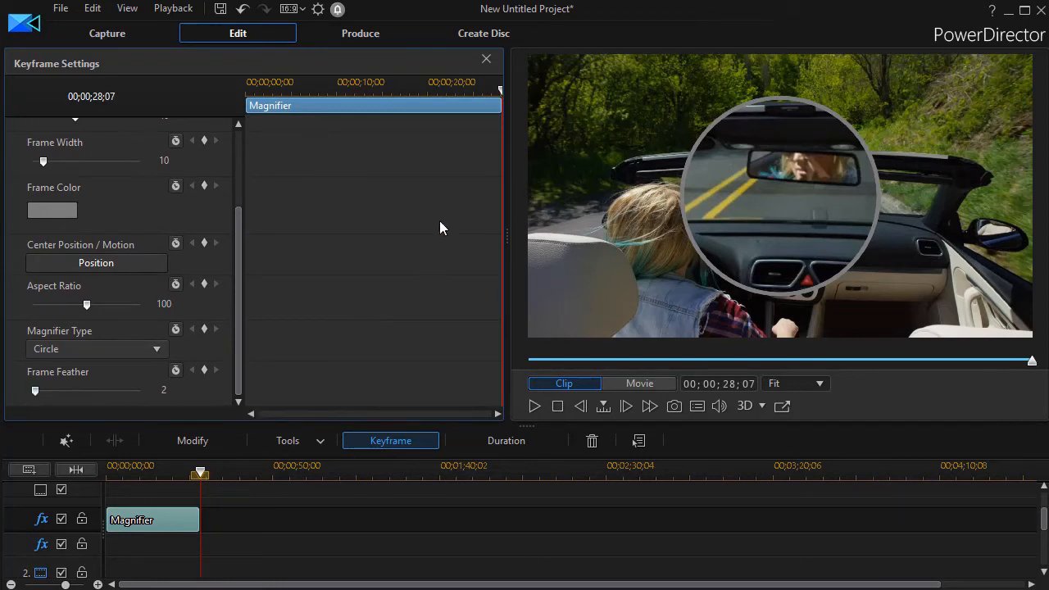
{"action": "left_click_drag", "start_coordinate": [36, 390], "coordinate": [44, 391]}
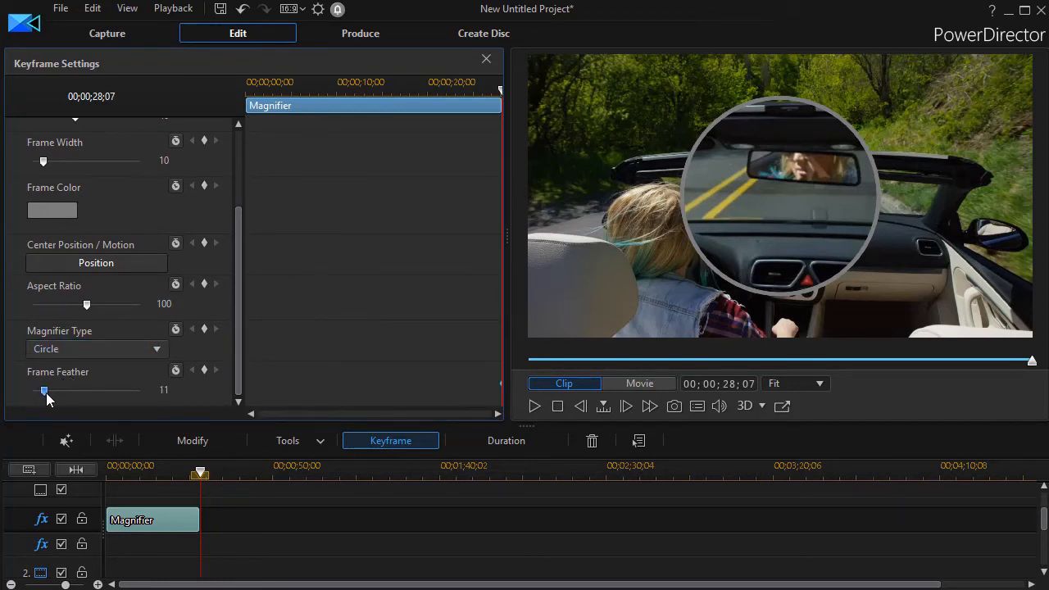
{"action": "left_click_drag", "start_coordinate": [45, 390], "coordinate": [56, 390]}
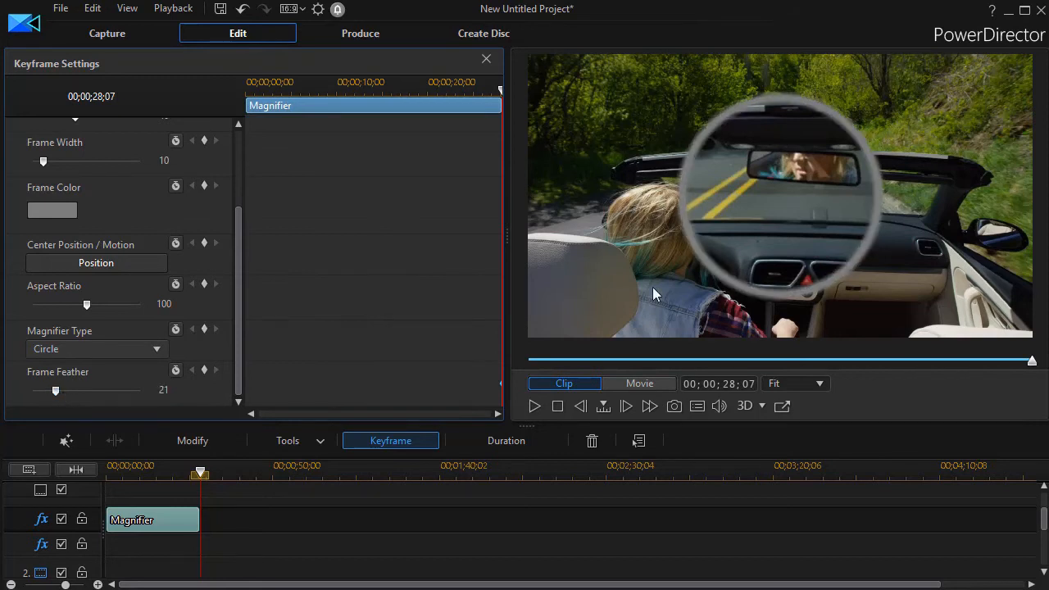
{"action": "mouse_move", "coordinate": [502, 98]}
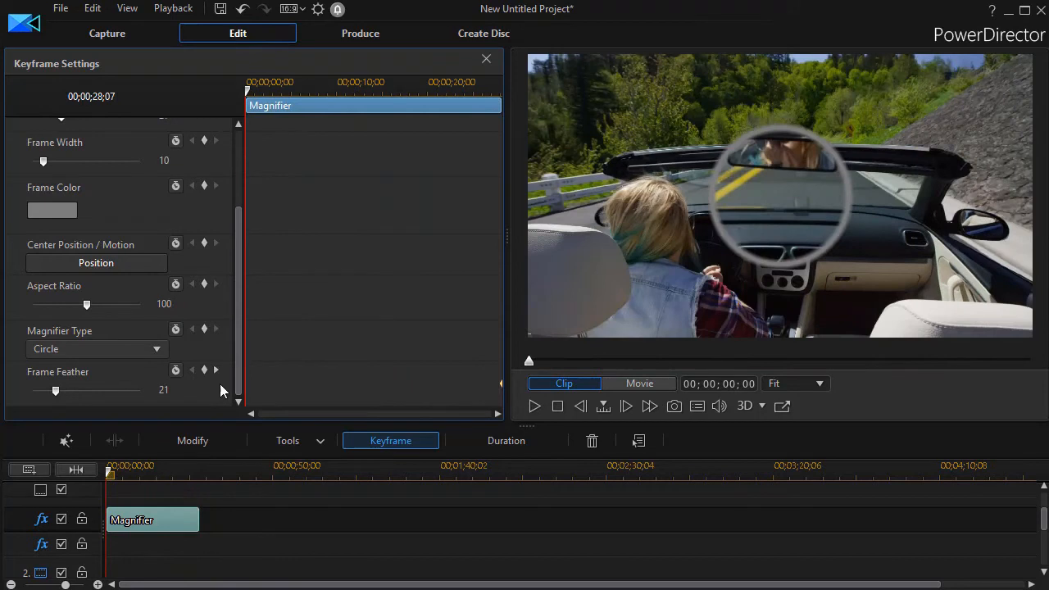
{"action": "left_click_drag", "start_coordinate": [56, 390], "coordinate": [39, 391]}
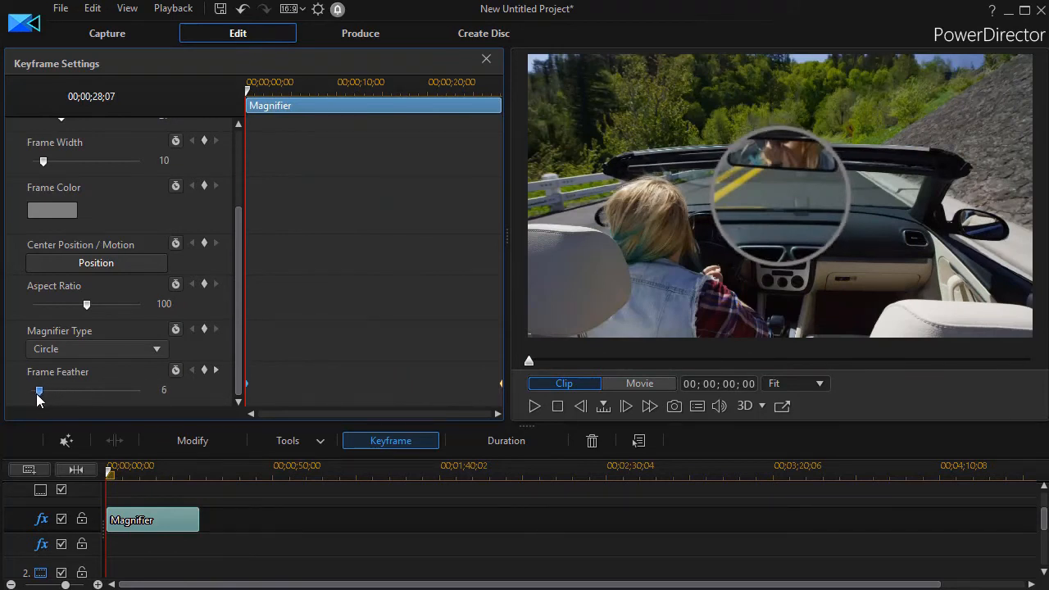
{"action": "left_click_drag", "start_coordinate": [43, 390], "coordinate": [37, 390]}
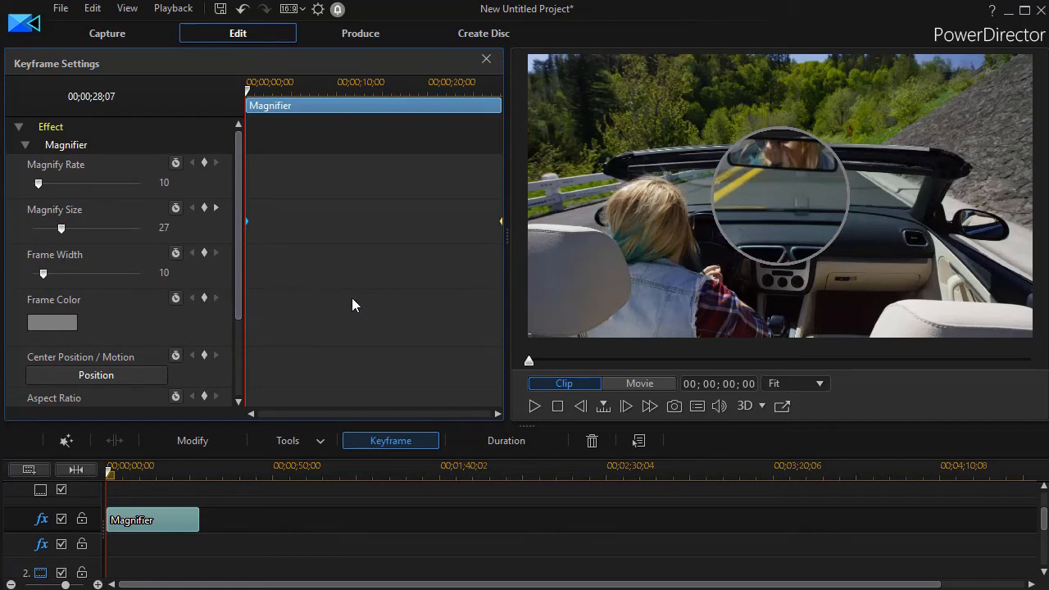
{"action": "mouse_move", "coordinate": [100, 309]}
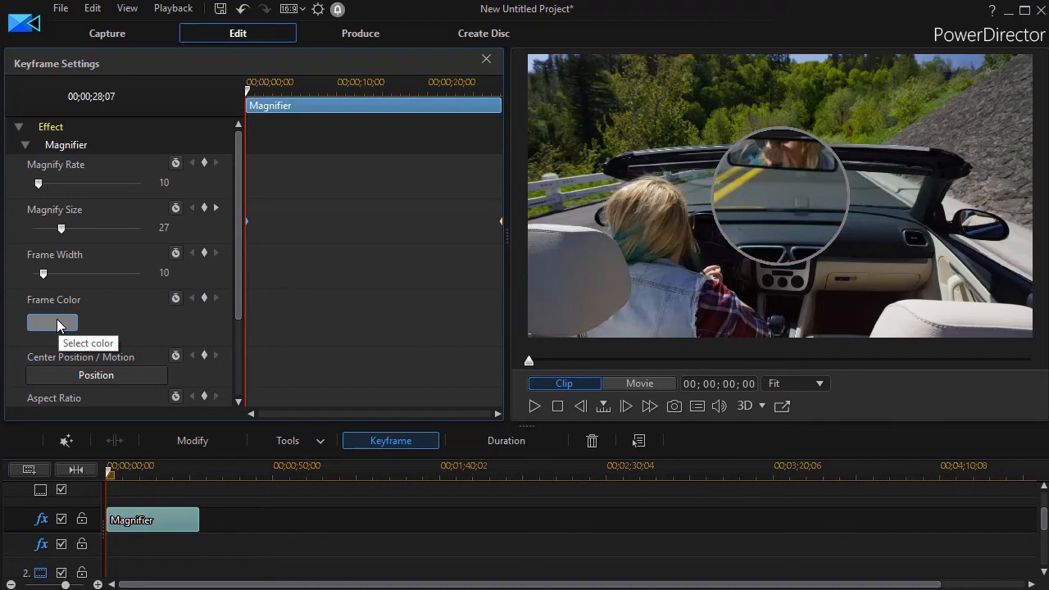
{"action": "mouse_move", "coordinate": [210, 340]}
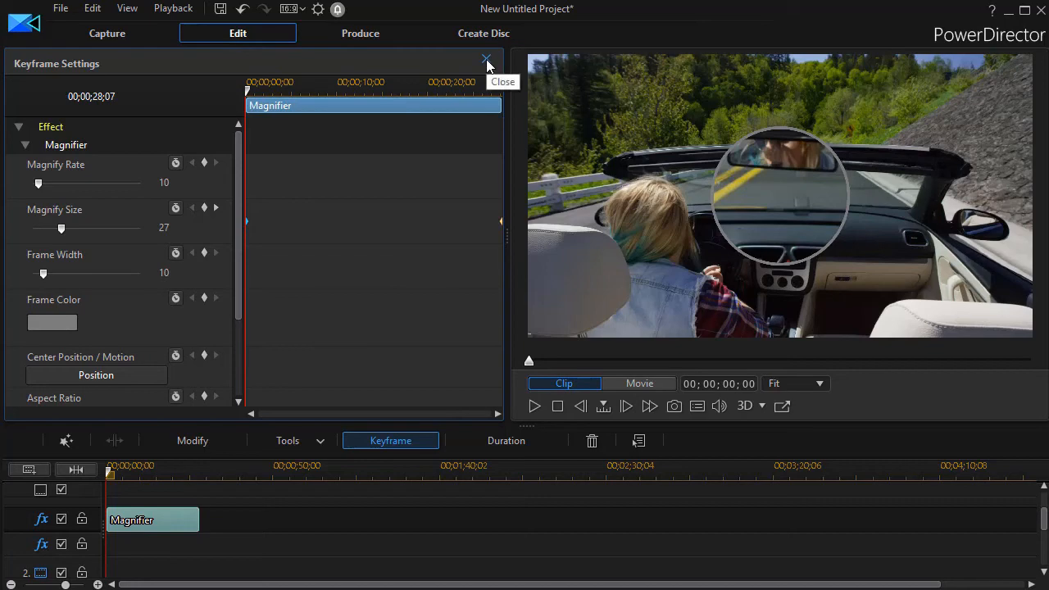
Close Keyframe Settings, then play and pause the movie to check the growing feathered magnifier.
{"action": "left_click", "coordinate": [486, 61]}
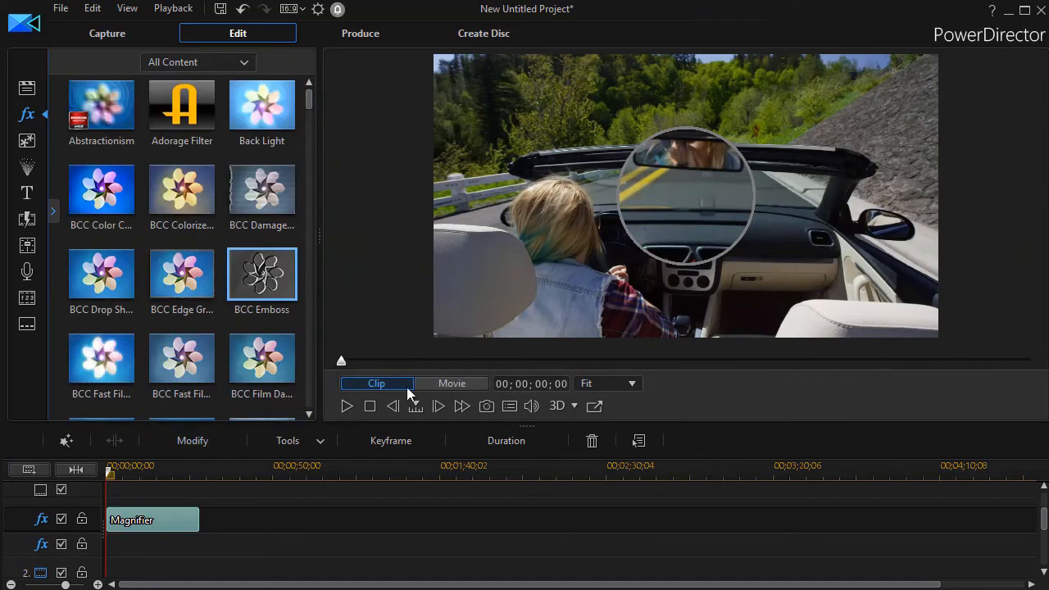
{"action": "left_click", "coordinate": [452, 384]}
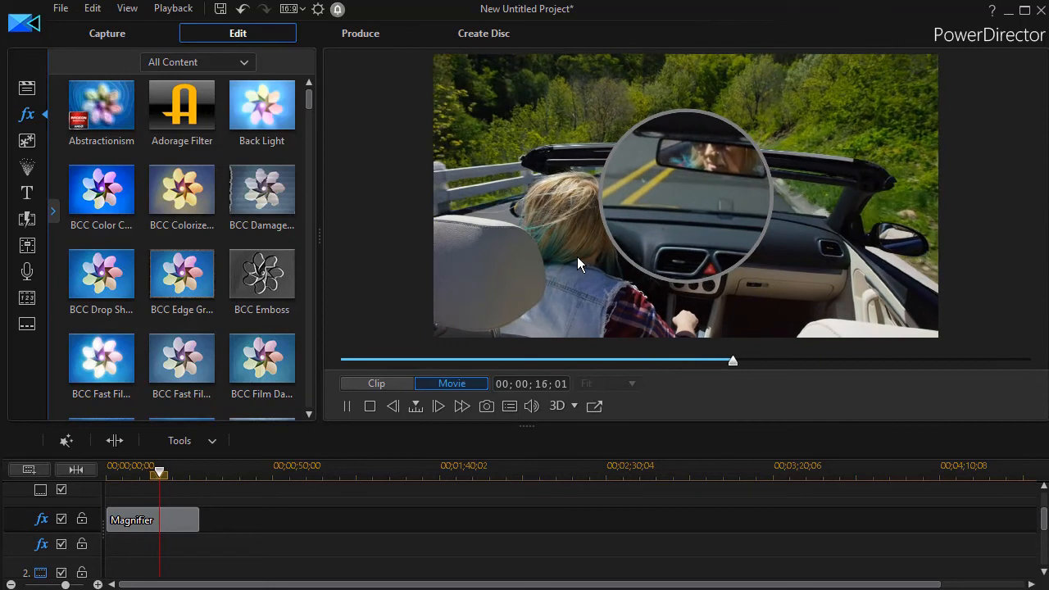
{"action": "left_click", "coordinate": [346, 406]}
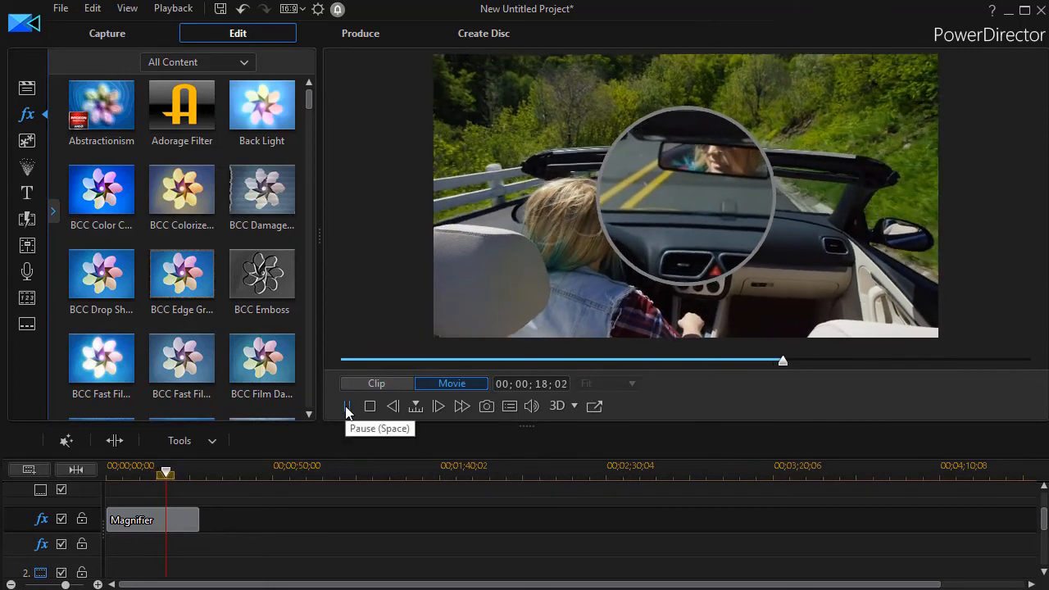
{"action": "left_click", "coordinate": [347, 407]}
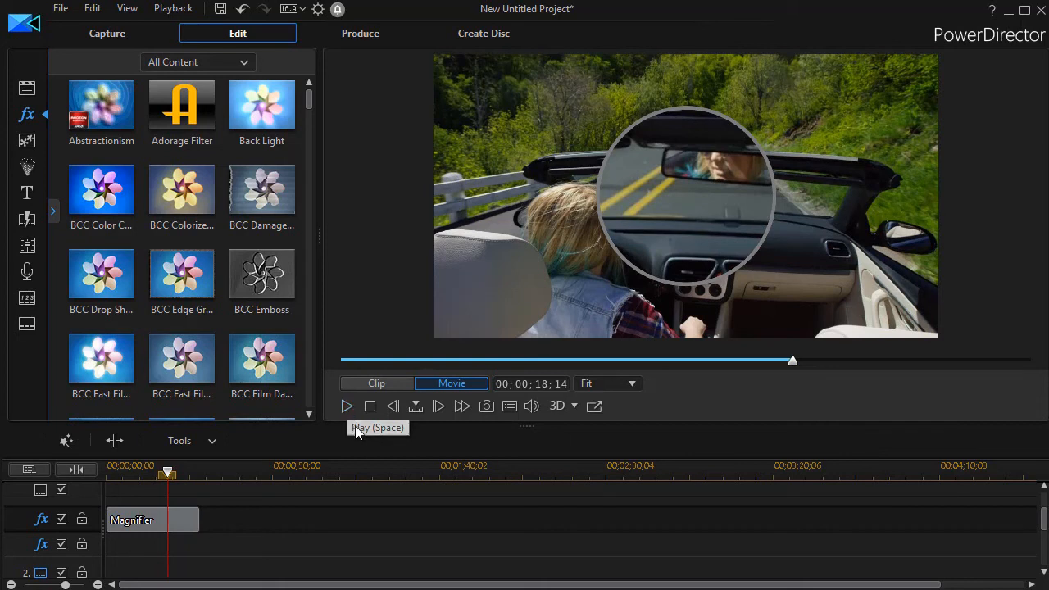
{"action": "mouse_move", "coordinate": [364, 446]}
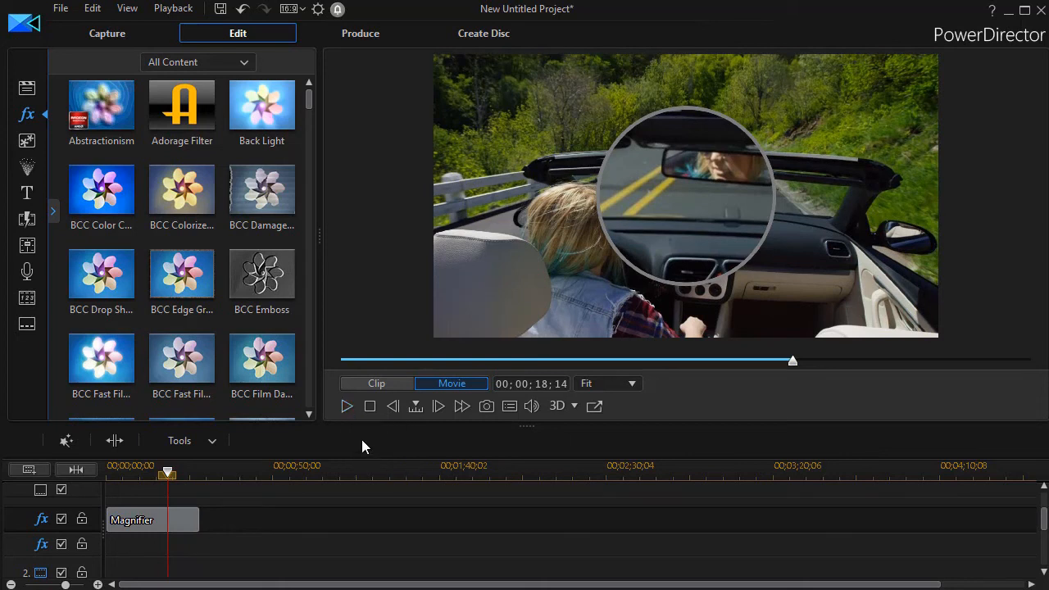